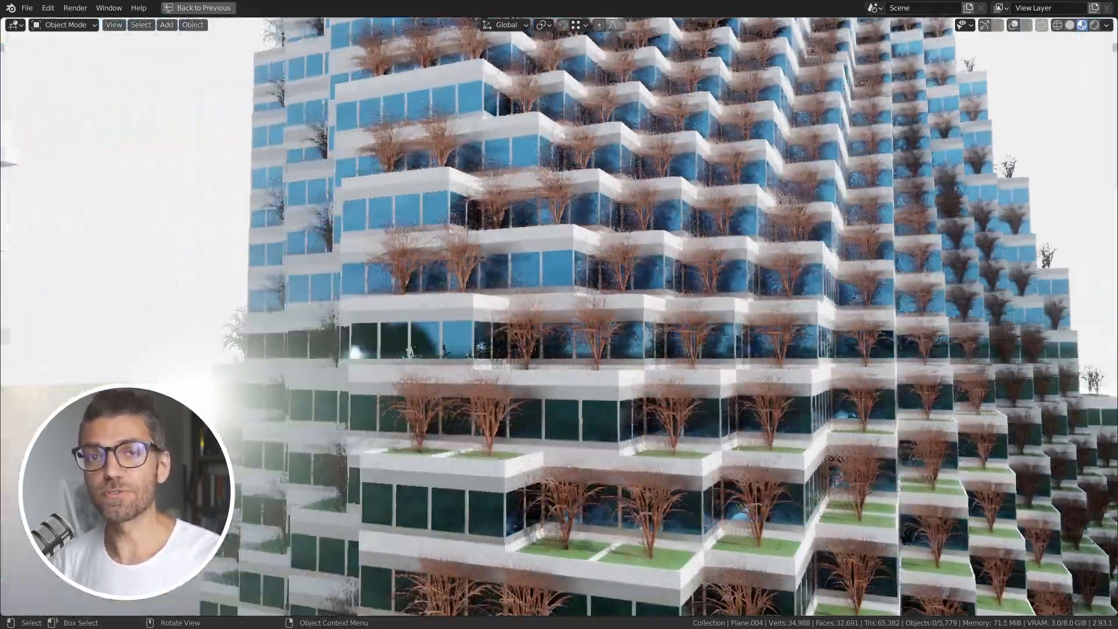
Step: Tilt the base tower meshes in Edit Mode so the blocky and window-block versions lean to match
{"action": "key", "text": "Tab"}
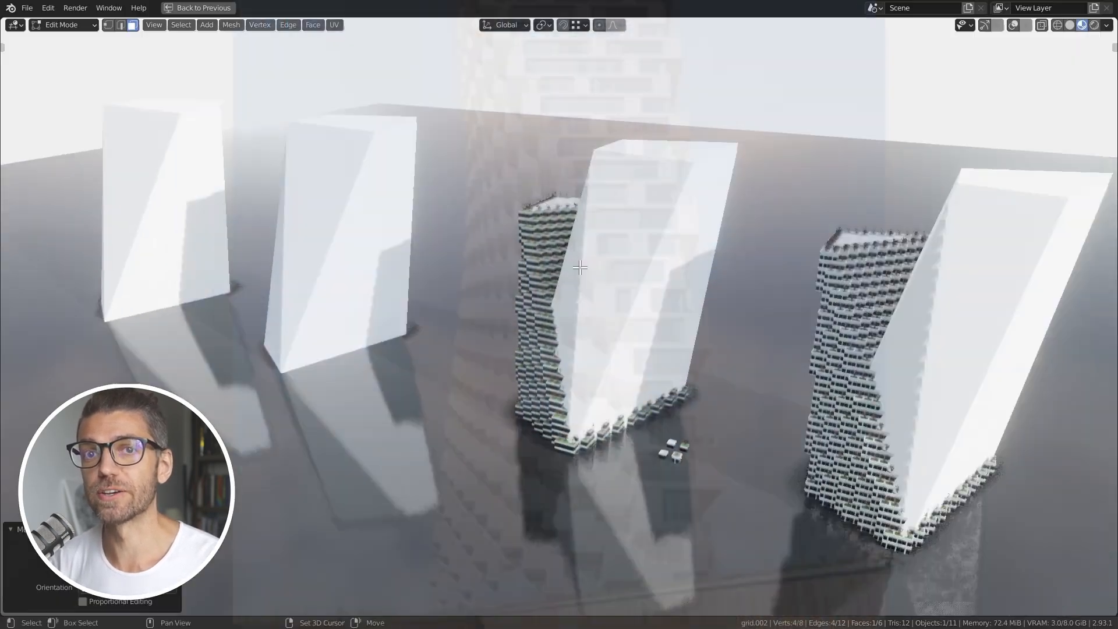
{"action": "key", "text": "g"}
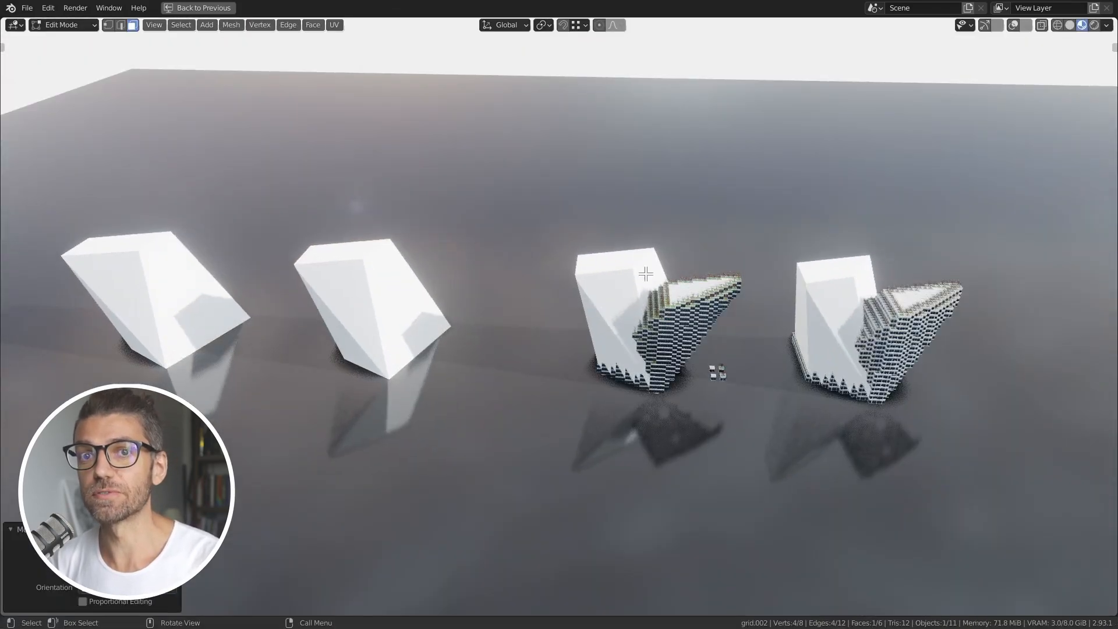
{"action": "key", "text": "Tab"}
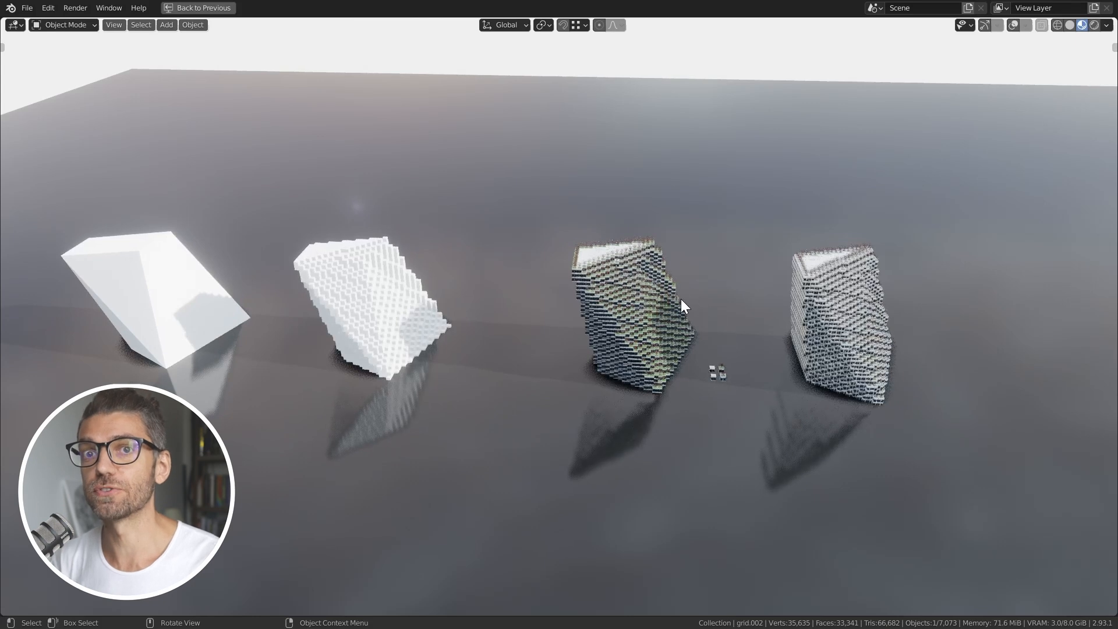
{"action": "key", "text": "r"}
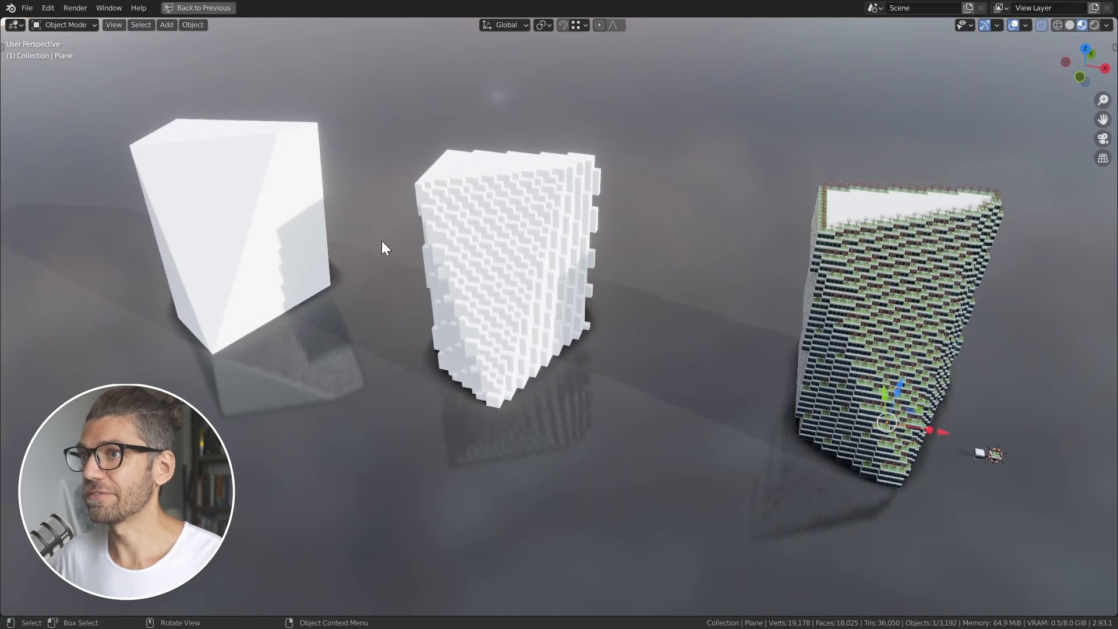
{"action": "mouse_move", "coordinate": [292, 214]}
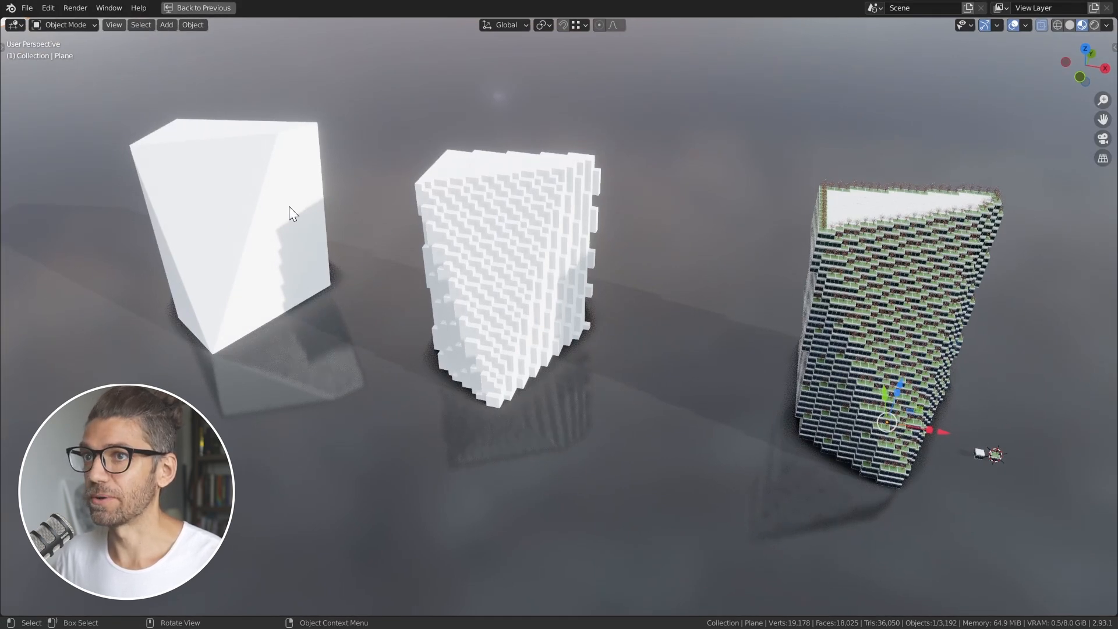
Step: Reshape the plain base mesh into a wedge-like outline so the voxel and building versions update
{"action": "left_click", "coordinate": [264, 215]}
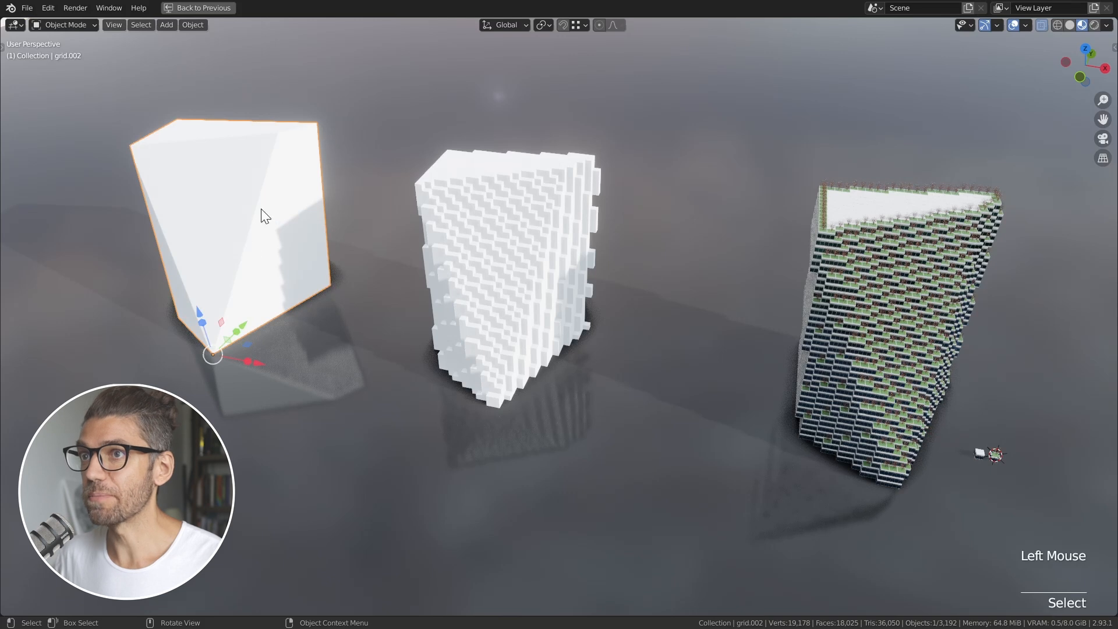
{"action": "key", "text": "Tab"}
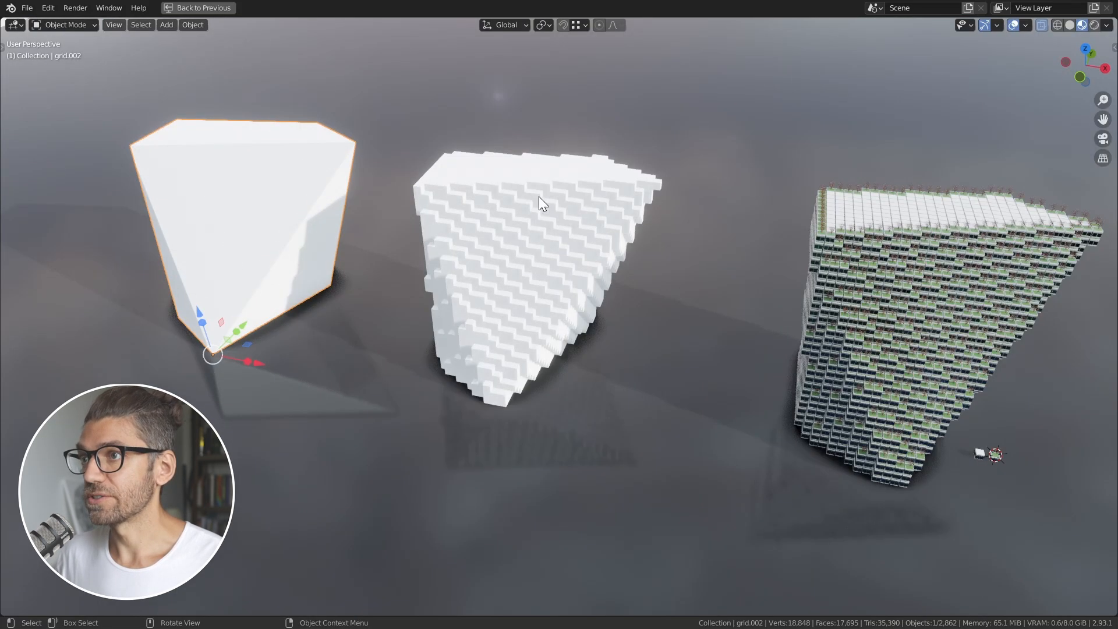
{"action": "mouse_move", "coordinate": [605, 209]}
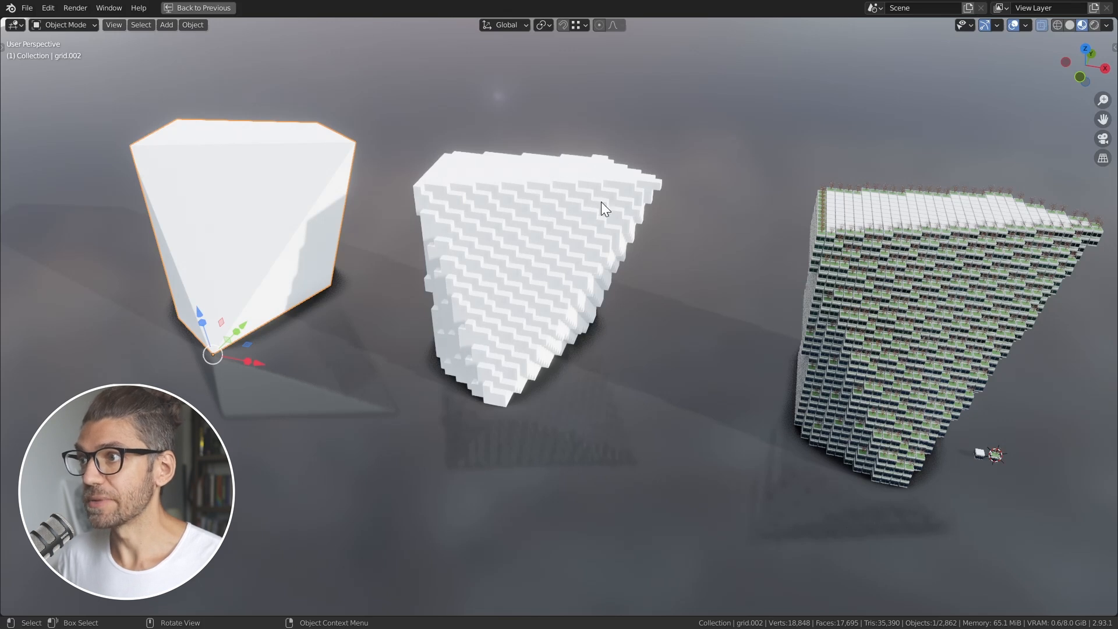
{"action": "mouse_move", "coordinate": [510, 208]}
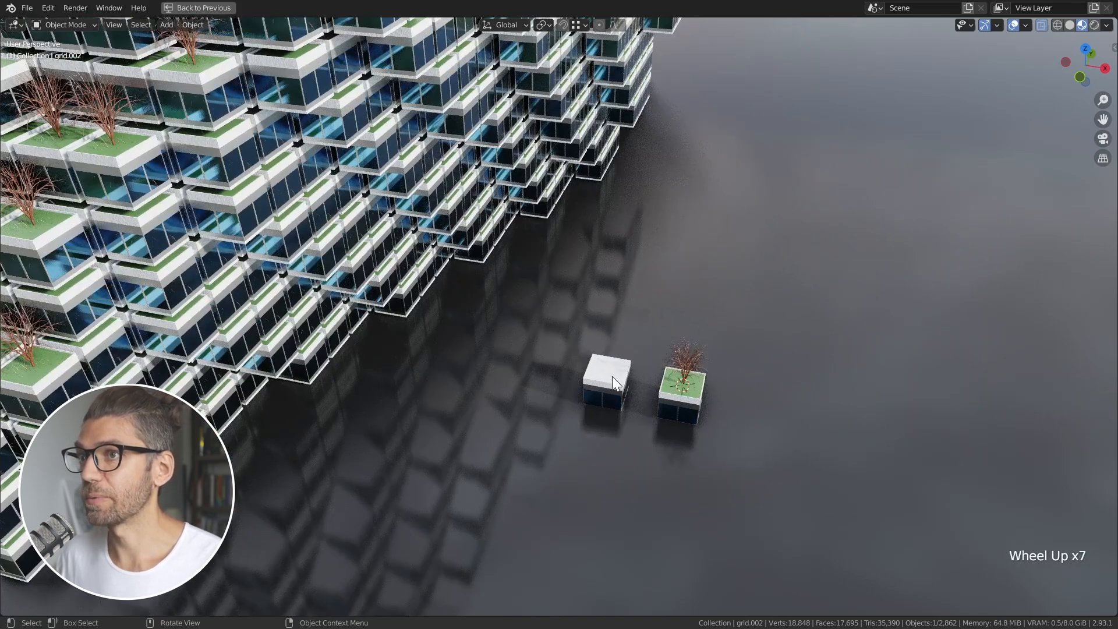
{"action": "scroll", "scroll_direction": "down", "scroll_amount": 3}
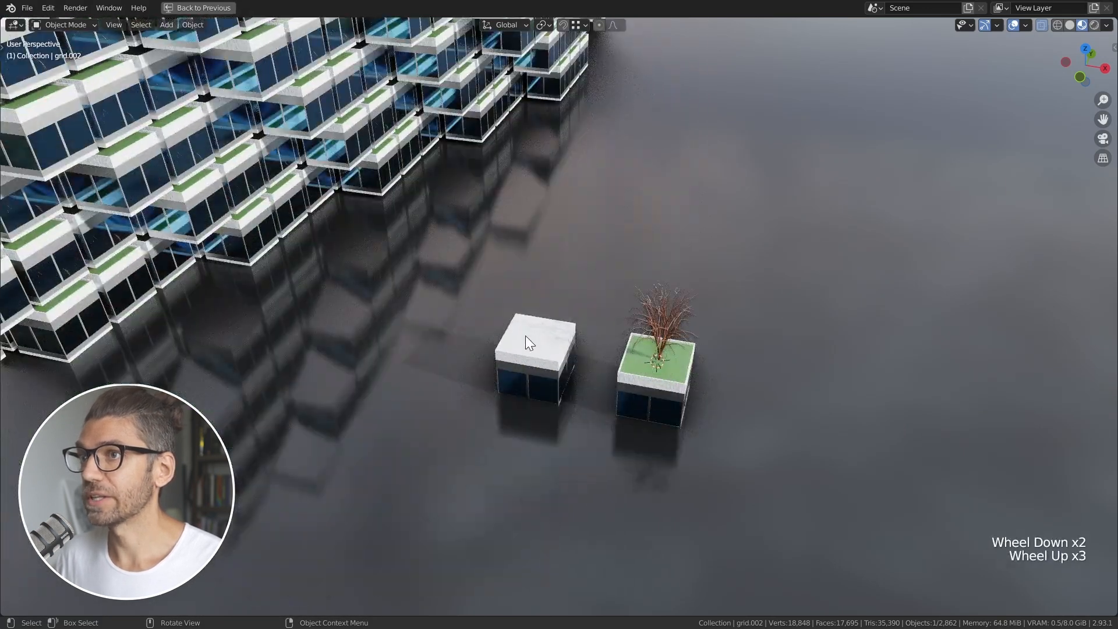
{"action": "scroll", "scroll_direction": "down", "scroll_amount": 3}
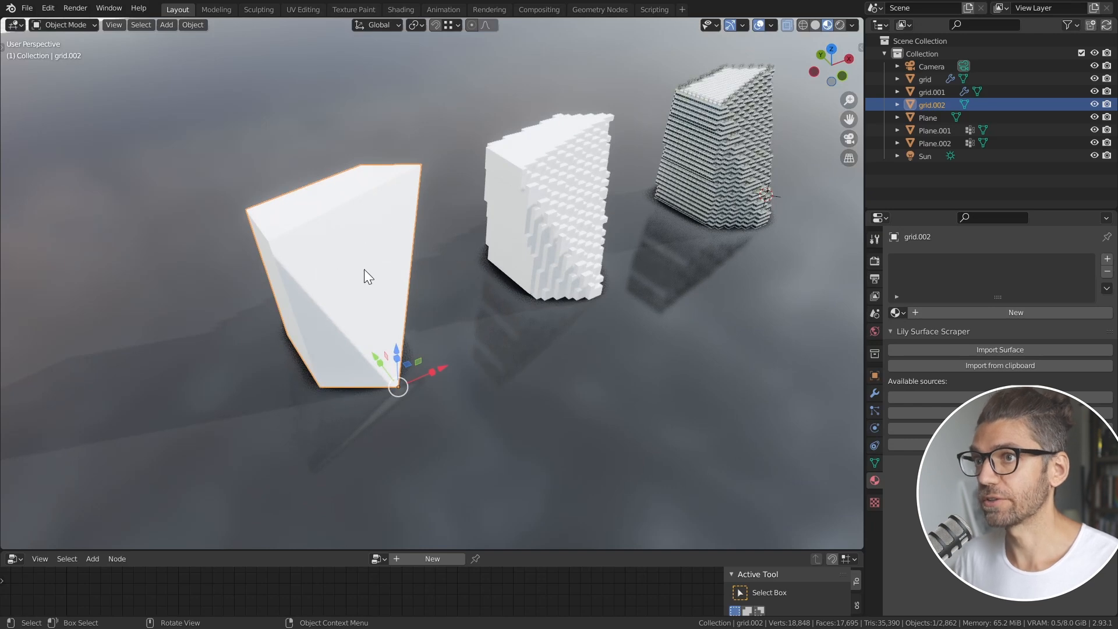
{"action": "scroll", "scroll_direction": "up", "scroll_amount": 3}
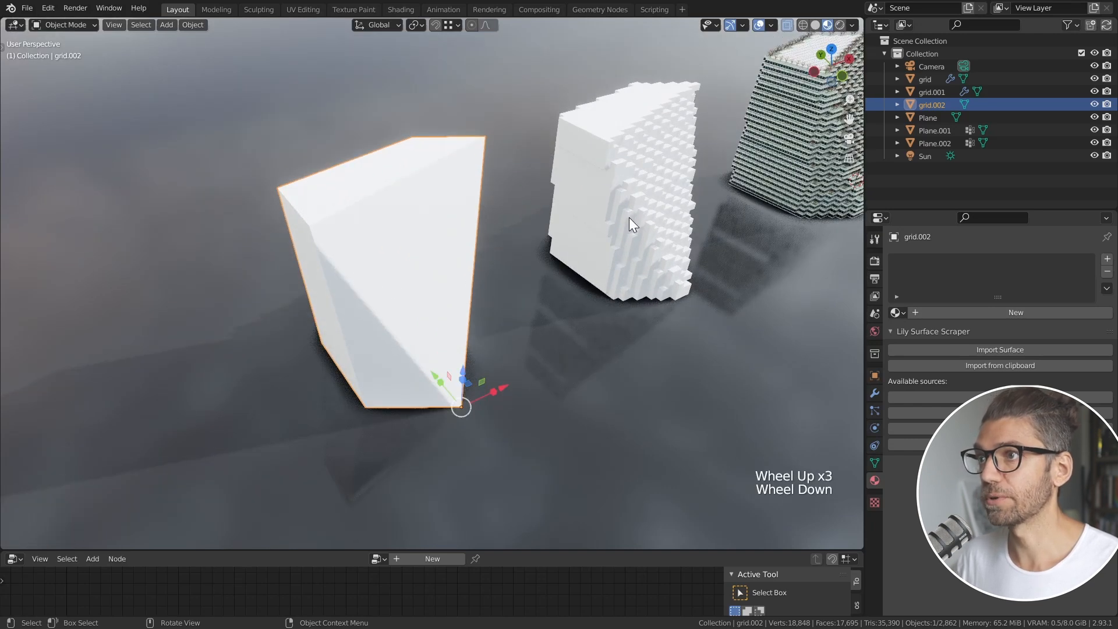
{"action": "scroll", "scroll_direction": "down", "scroll_amount": 3}
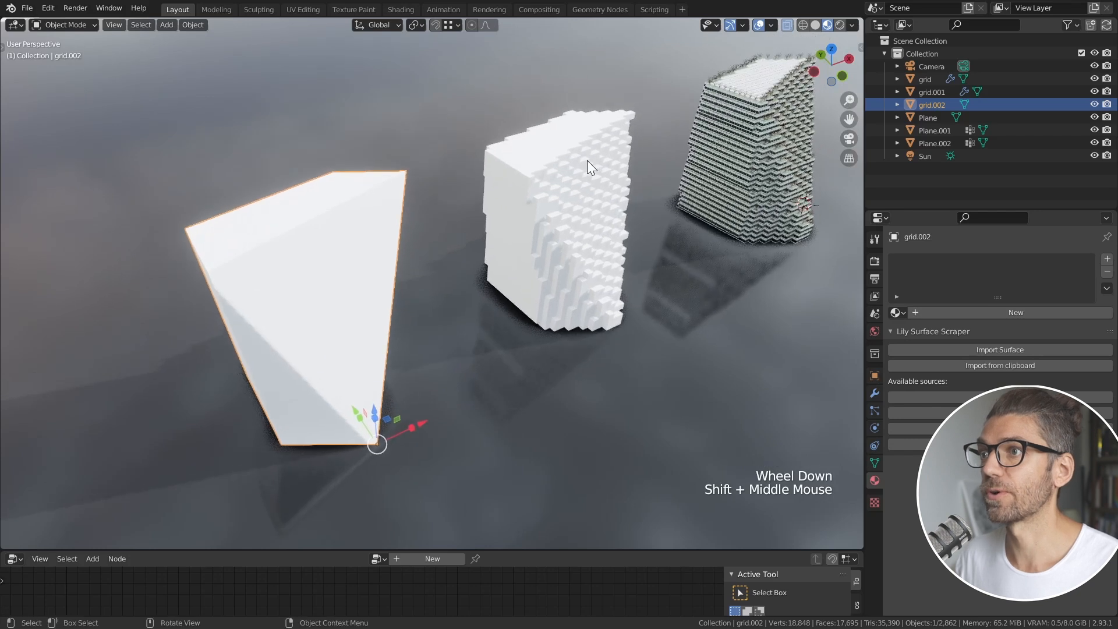
{"action": "scroll", "scroll_direction": "up", "scroll_amount": 3}
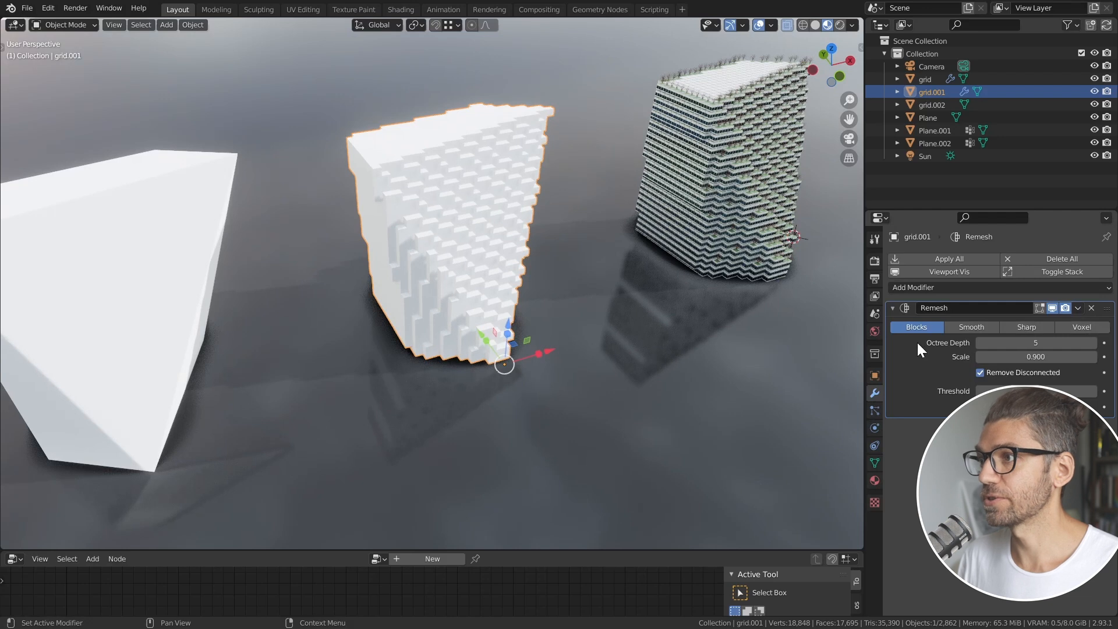
{"action": "mouse_move", "coordinate": [917, 326]}
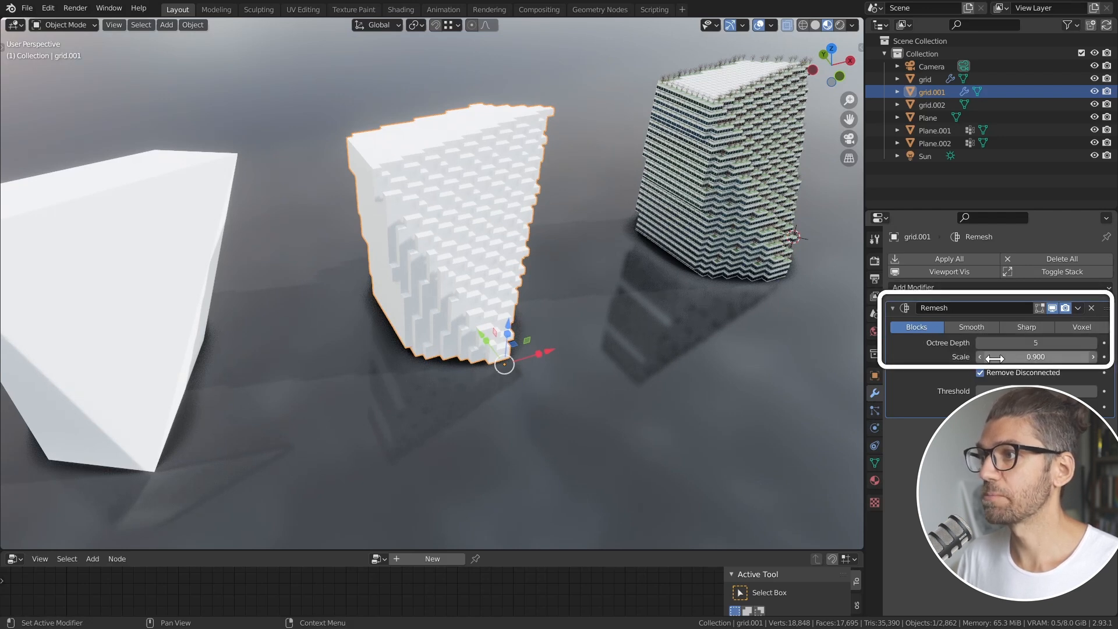
Step: Lower grid.001's Remesh Octree Depth to 4 and show its transform values in the Item sidebar
{"action": "scroll", "scroll_direction": "up", "scroll_amount": 3}
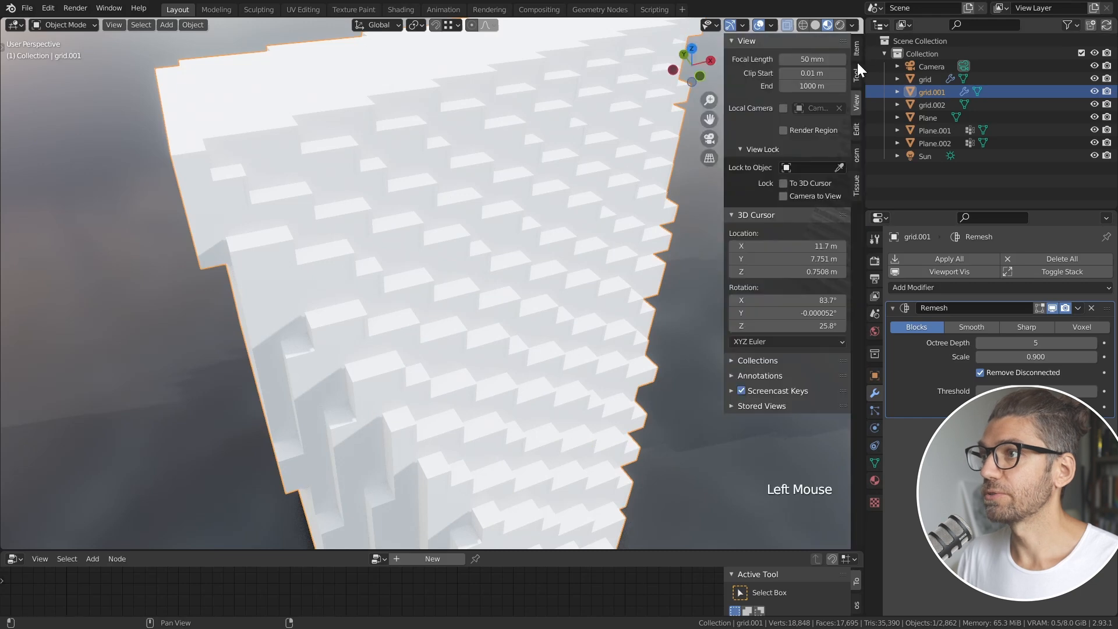
{"action": "left_click", "coordinate": [856, 55]}
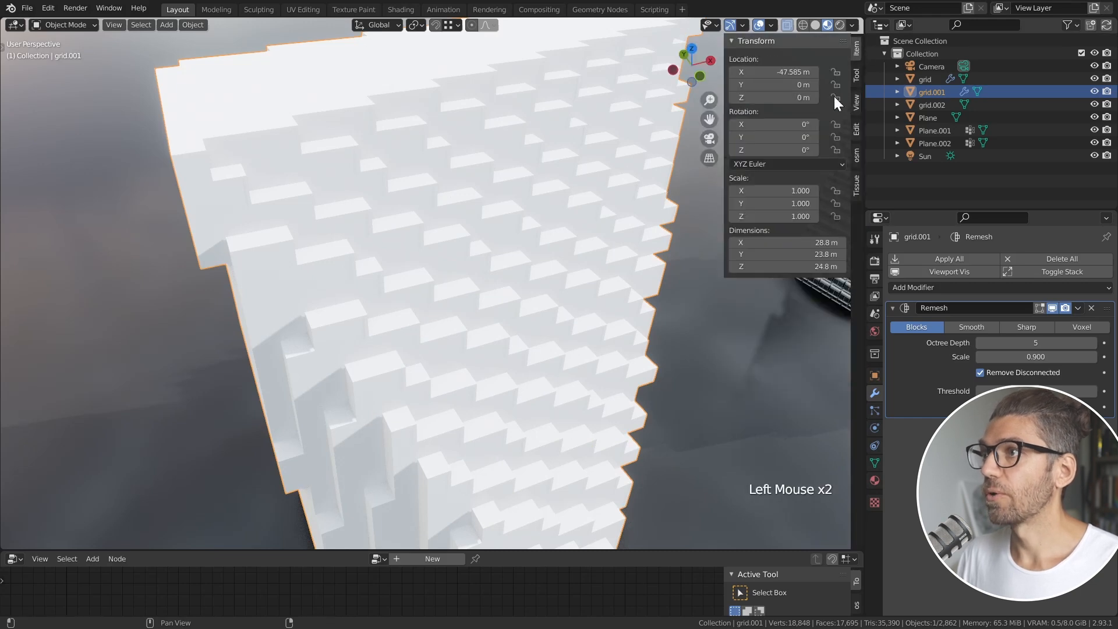
{"action": "scroll", "scroll_direction": "down", "scroll_amount": 3}
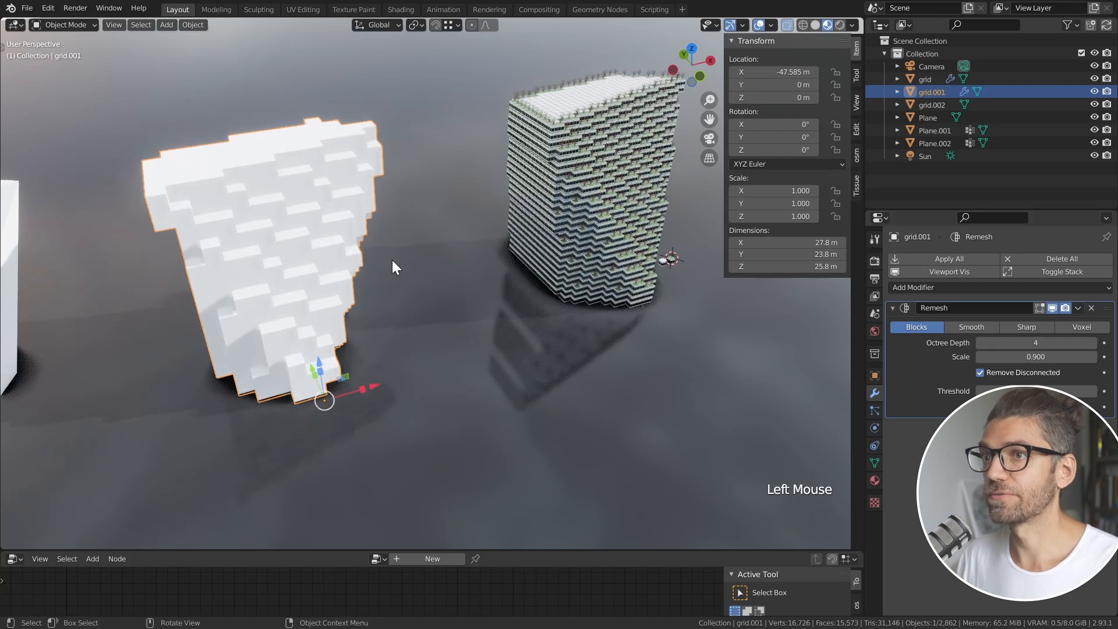
{"action": "scroll", "scroll_direction": "up", "scroll_amount": 3}
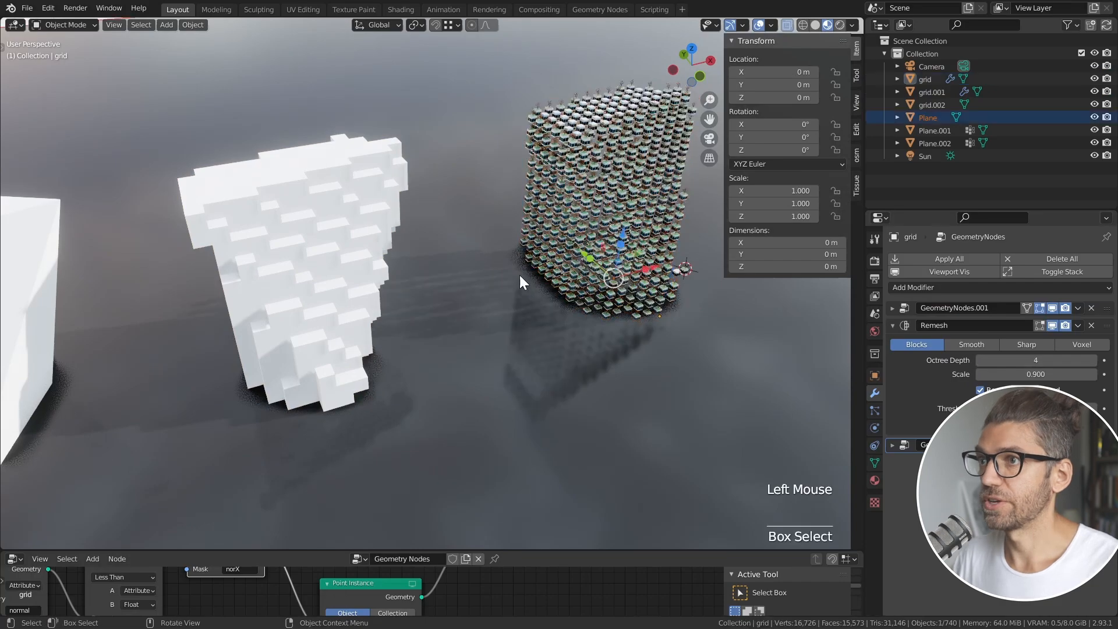
Step: Raise the window-block tower's Remesh Octree Depth to 5 and inspect the denser terraces
{"action": "scroll", "scroll_direction": "up", "scroll_amount": 3}
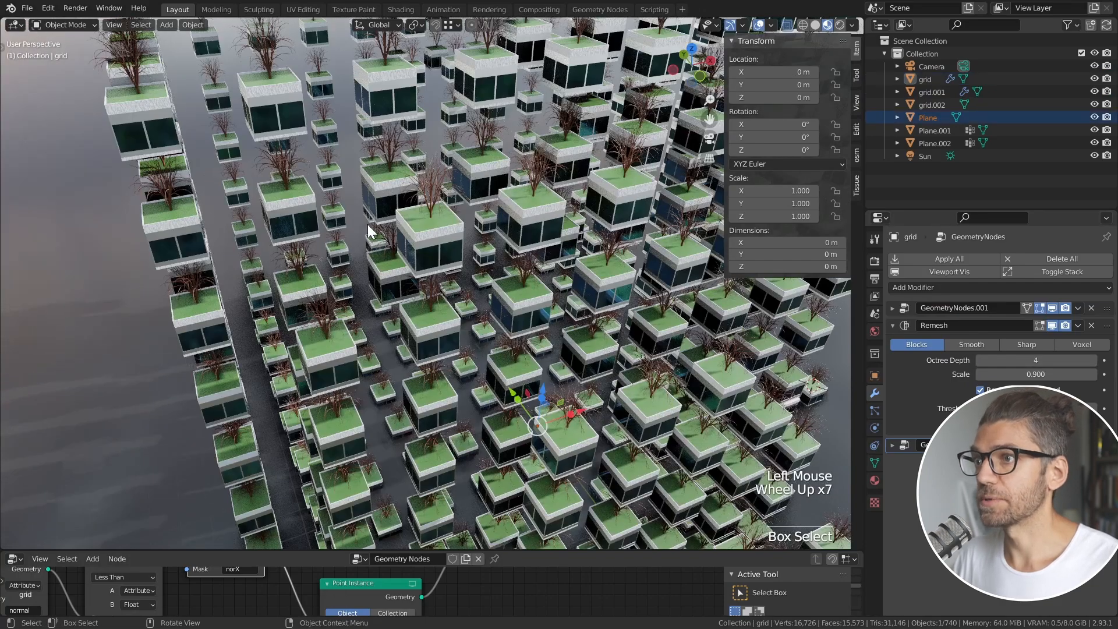
{"action": "scroll", "scroll_direction": "down", "scroll_amount": 3}
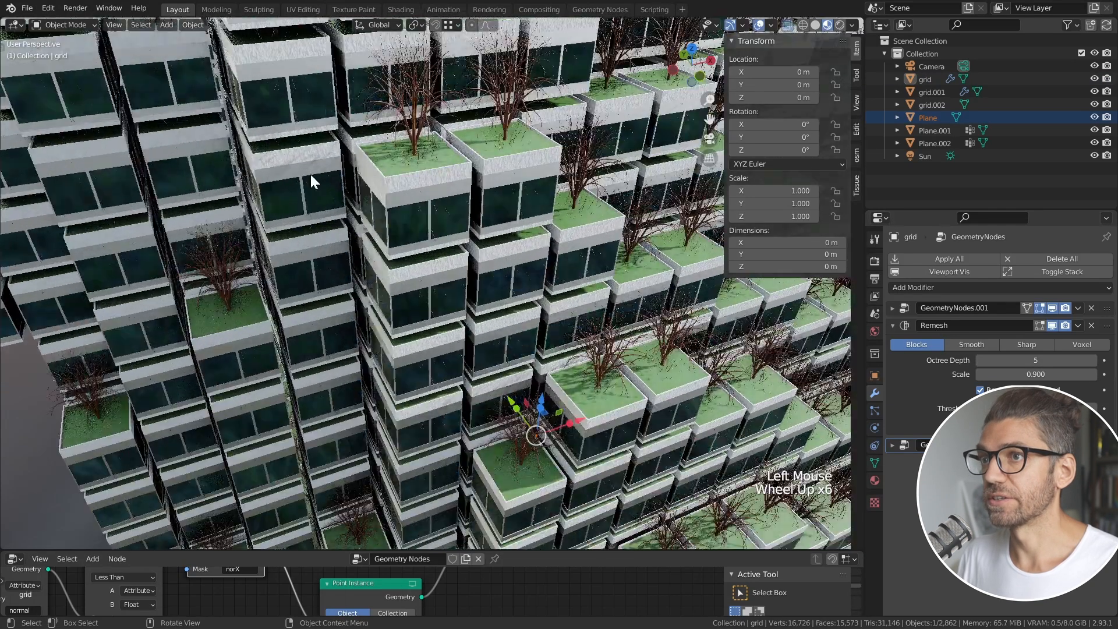
{"action": "scroll", "scroll_direction": "up", "scroll_amount": 3}
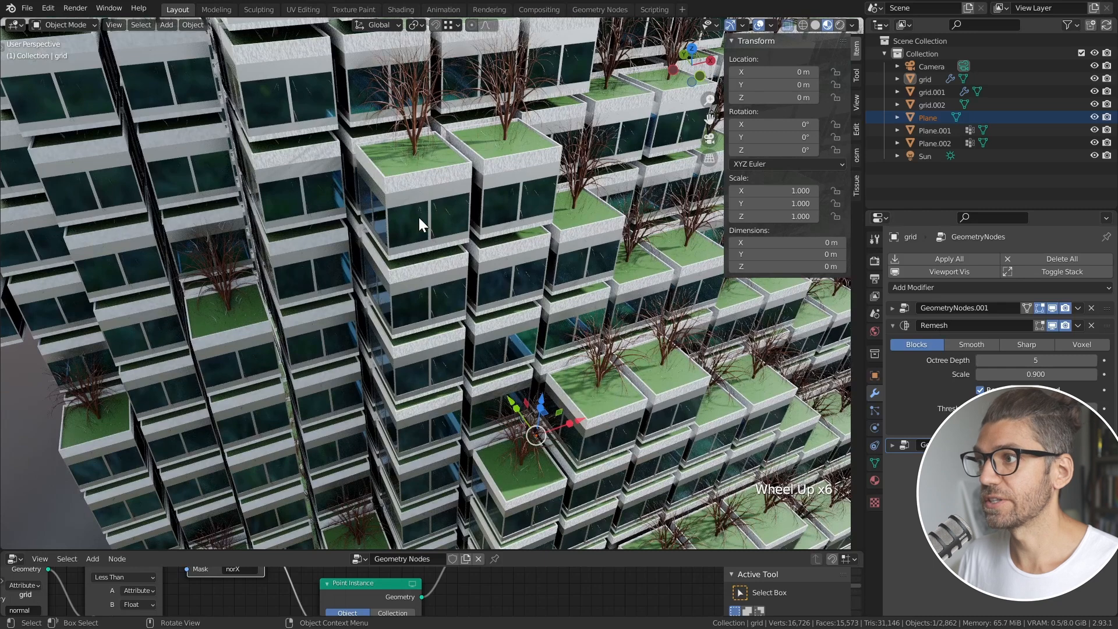
{"action": "scroll", "scroll_direction": "down", "scroll_amount": 3}
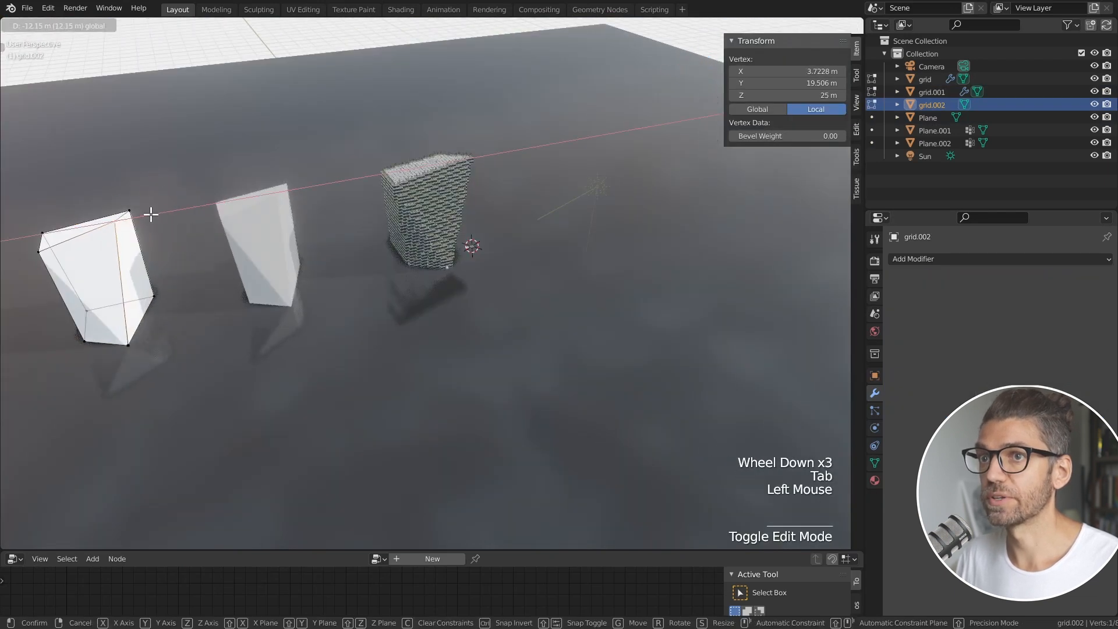
Step: Leave Edit Mode on the tilted block and check grid.001's Remesh is Blocks at Octree Depth 4
{"action": "key", "text": "Tab"}
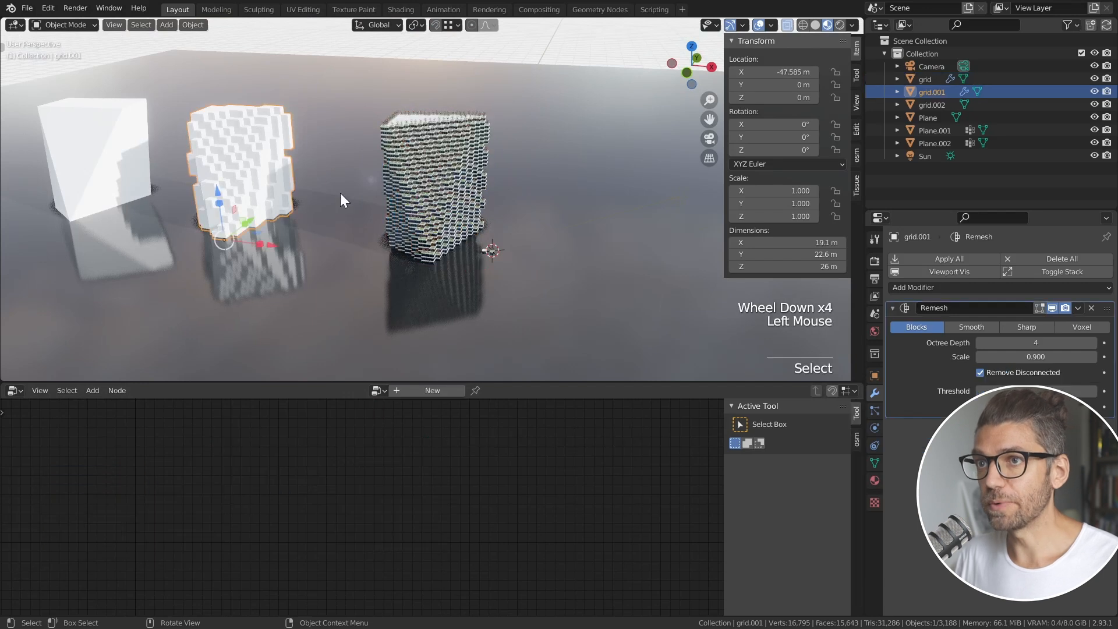
{"action": "mouse_move", "coordinate": [285, 231]}
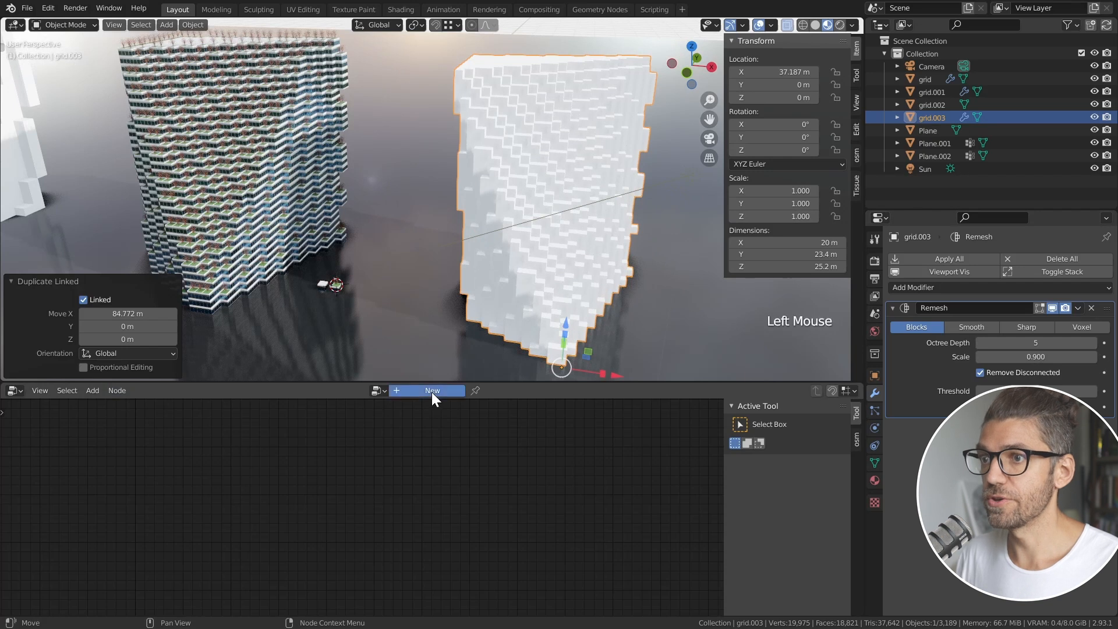
Step: Give grid.003 a new Geometry Nodes tree with a Point Instance node and inspect the planted tower
{"action": "left_click", "coordinate": [431, 391]}
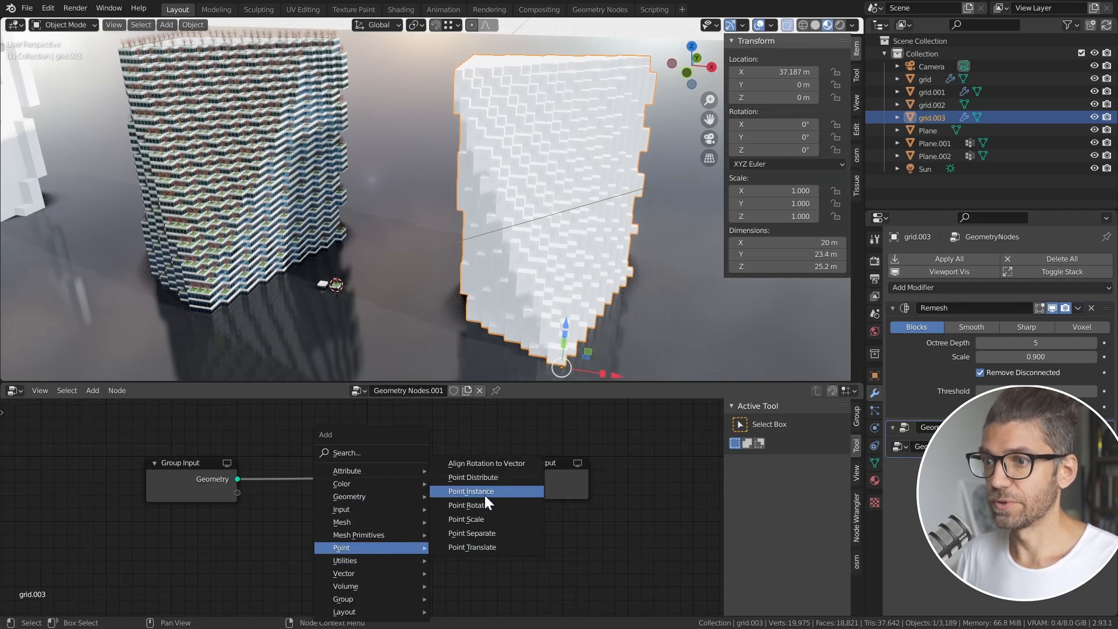
{"action": "left_click", "coordinate": [470, 490]}
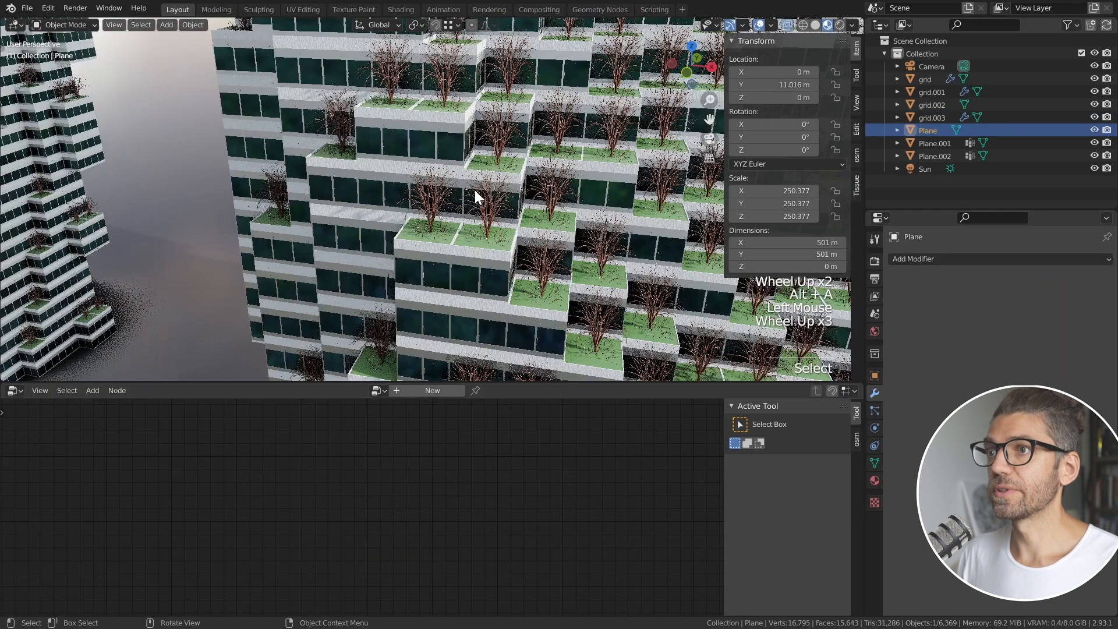
{"action": "scroll", "scroll_direction": "down", "scroll_amount": 3}
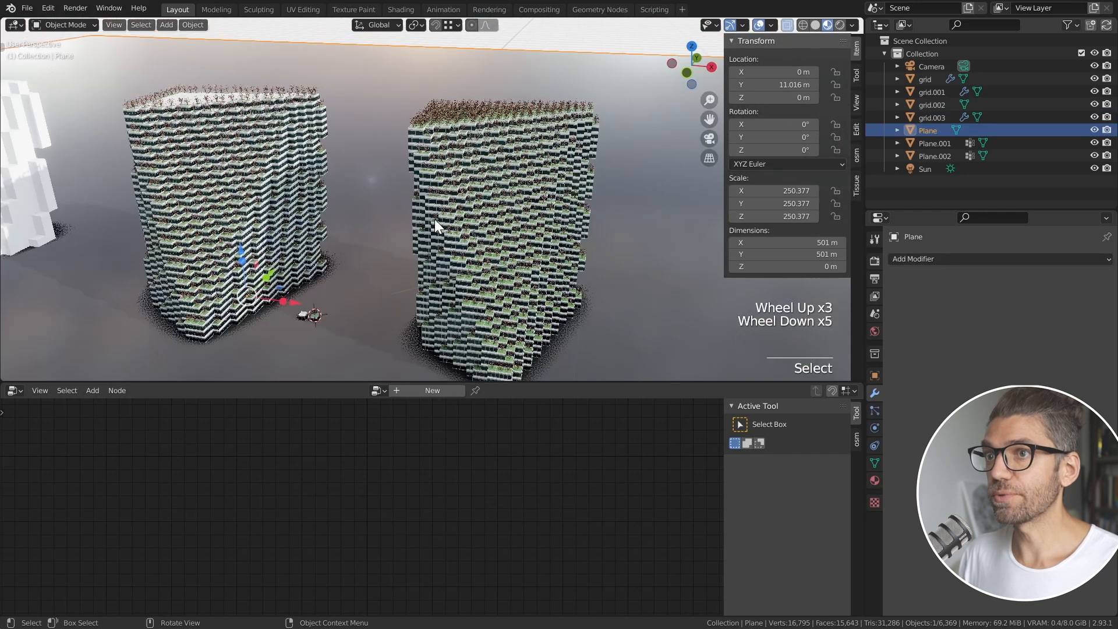
{"action": "scroll", "scroll_direction": "down", "scroll_amount": 3}
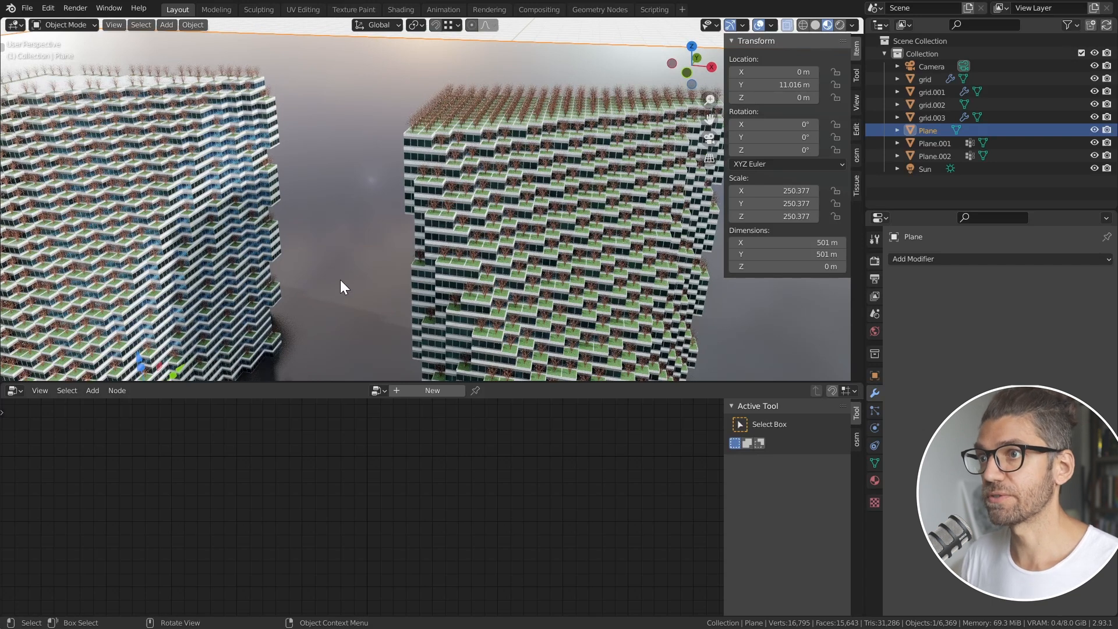
{"action": "scroll", "scroll_direction": "down", "scroll_amount": 3}
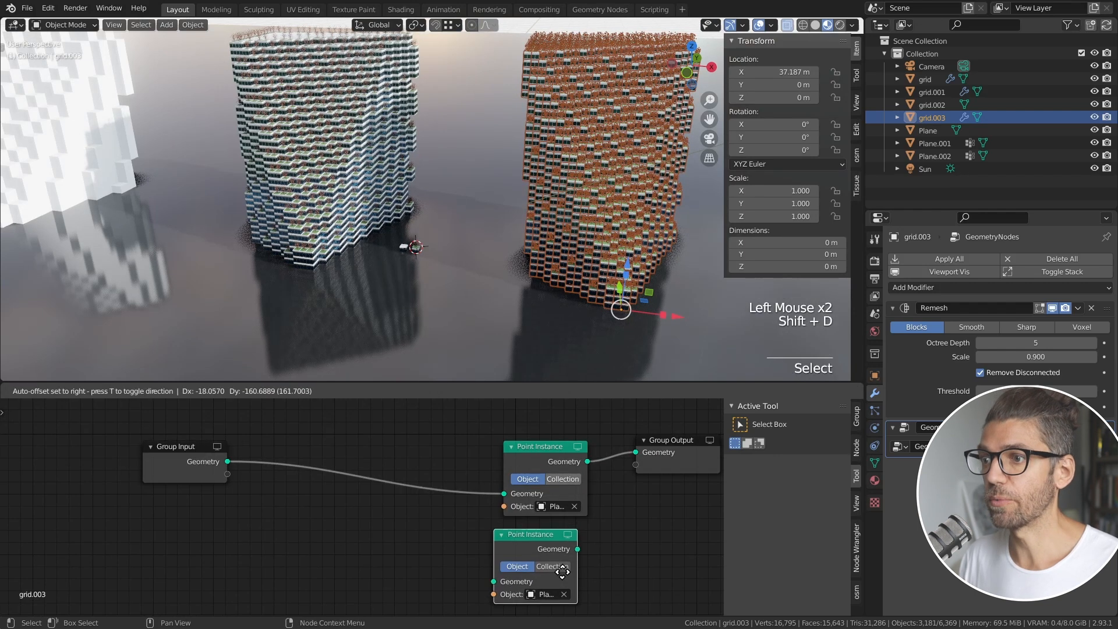
Step: Duplicate the Point Instance node, clear its object and assign Plane.001 to the copy
{"action": "left_click", "coordinate": [564, 594]}
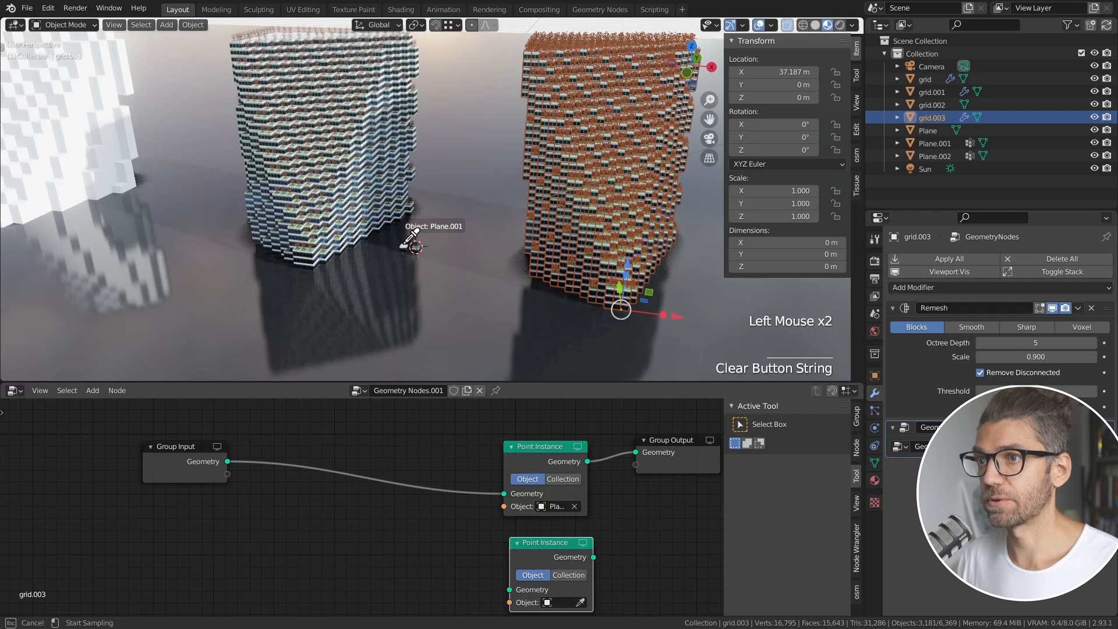
{"action": "scroll", "scroll_direction": "down", "scroll_amount": 3}
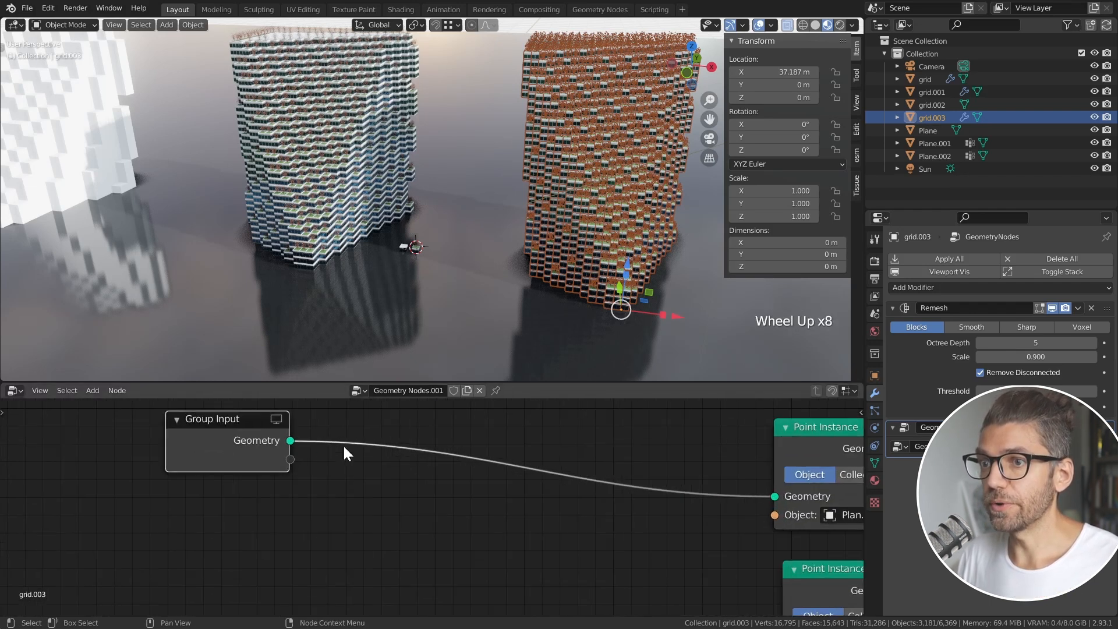
{"action": "mouse_move", "coordinate": [370, 482]}
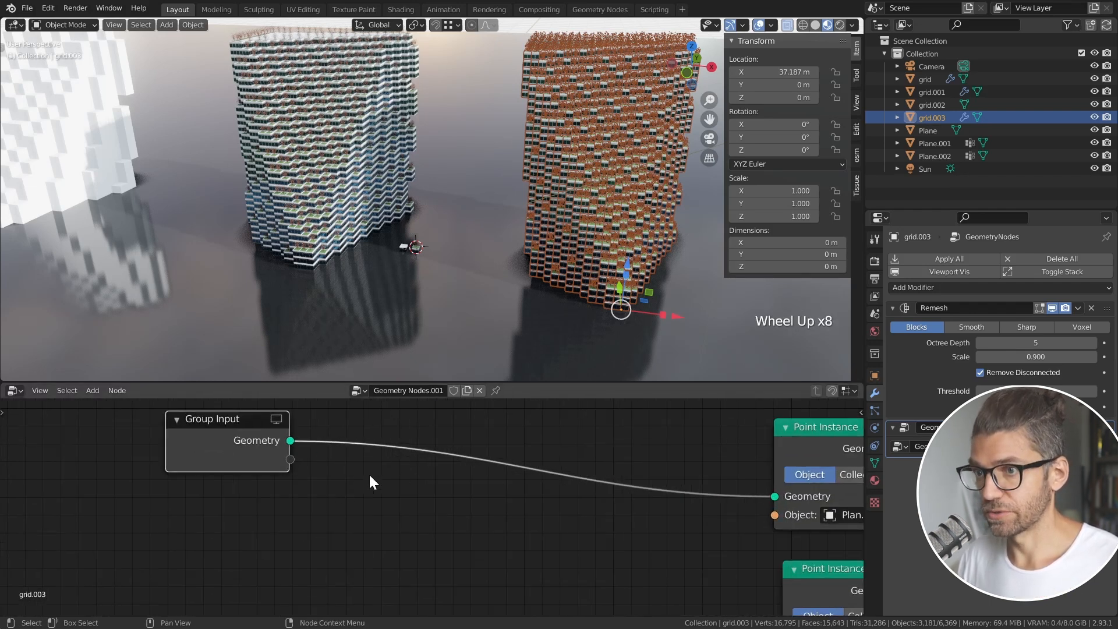
{"action": "key", "text": "shift+a"}
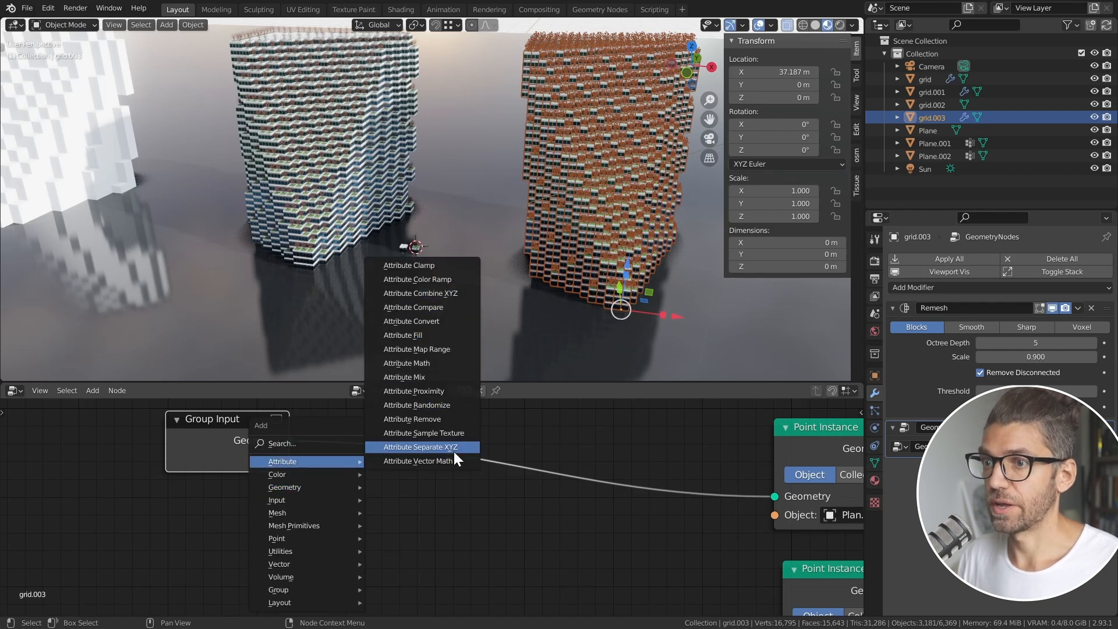
Step: Add an Attribute Separate XYZ node reading the normal attribute, storing Z as norZ
{"action": "left_click", "coordinate": [419, 446]}
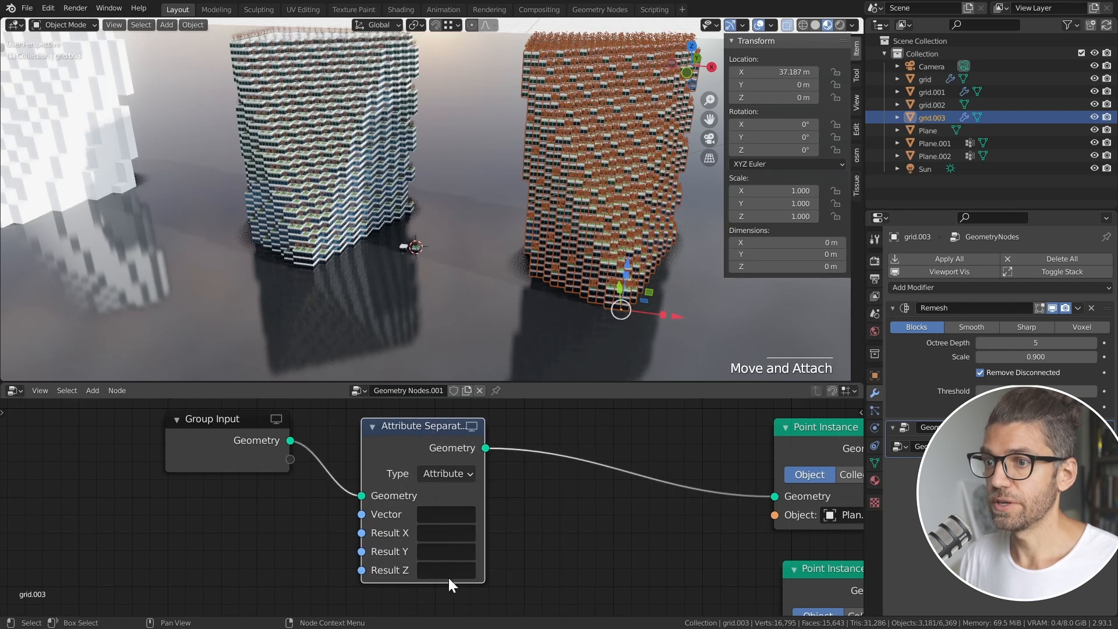
{"action": "left_click", "coordinate": [446, 514]}
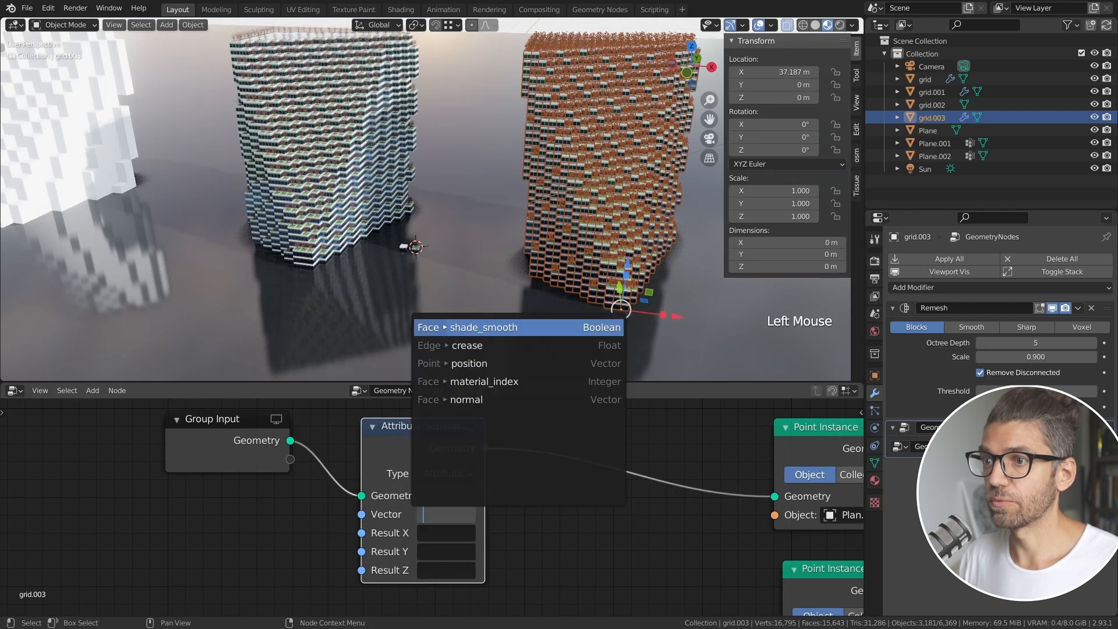
{"action": "left_click", "coordinate": [466, 399]}
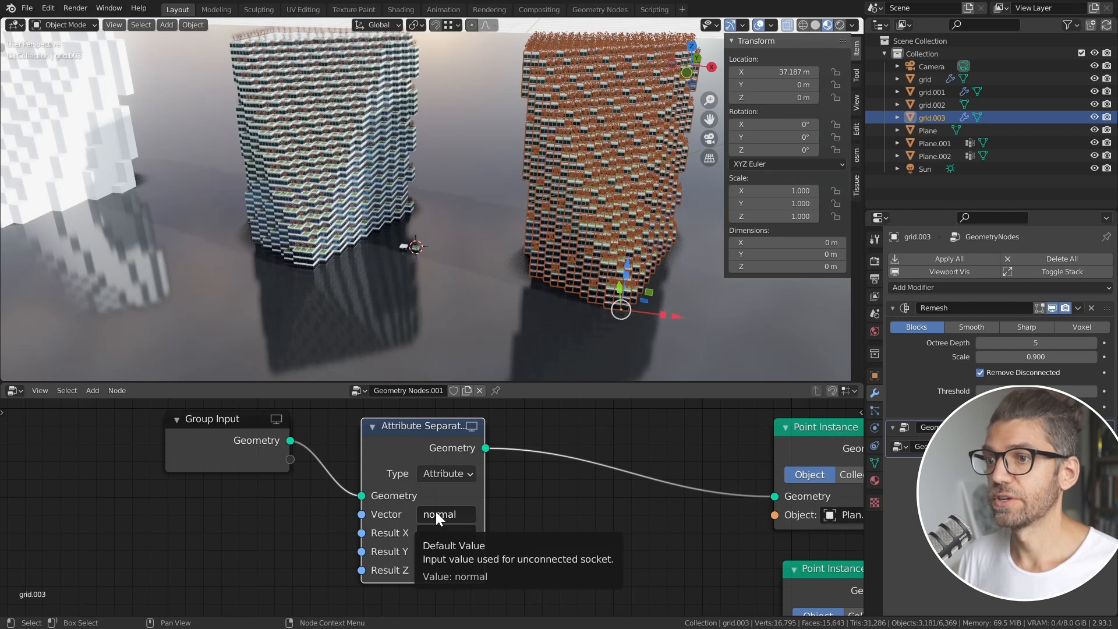
{"action": "mouse_move", "coordinate": [376, 564]}
{"action": "type", "text": "norZ"}
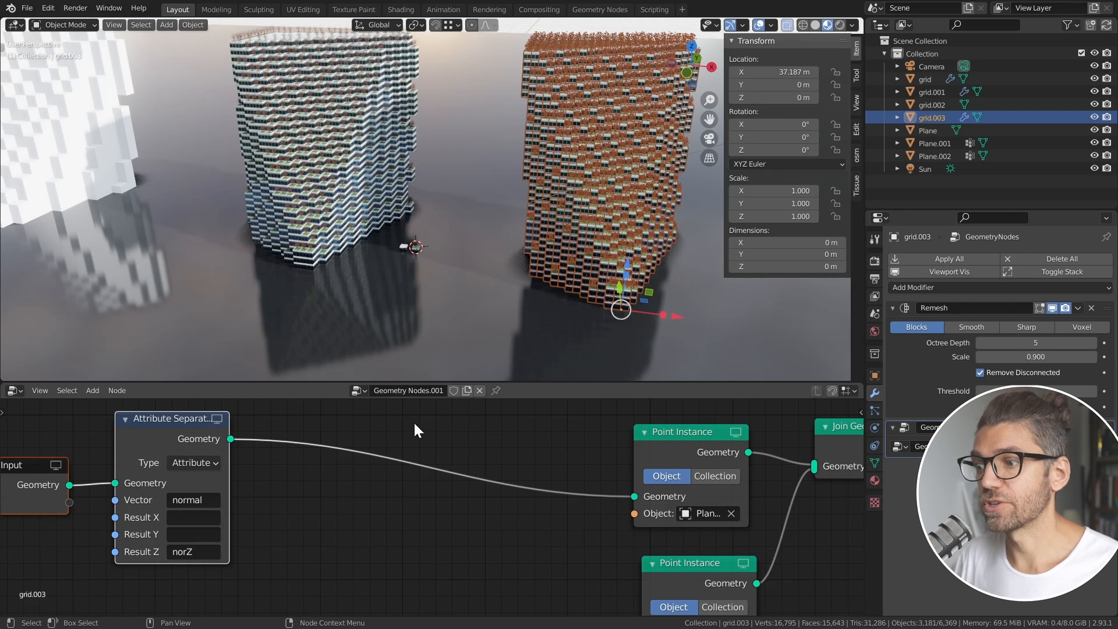
{"action": "mouse_move", "coordinate": [316, 477]}
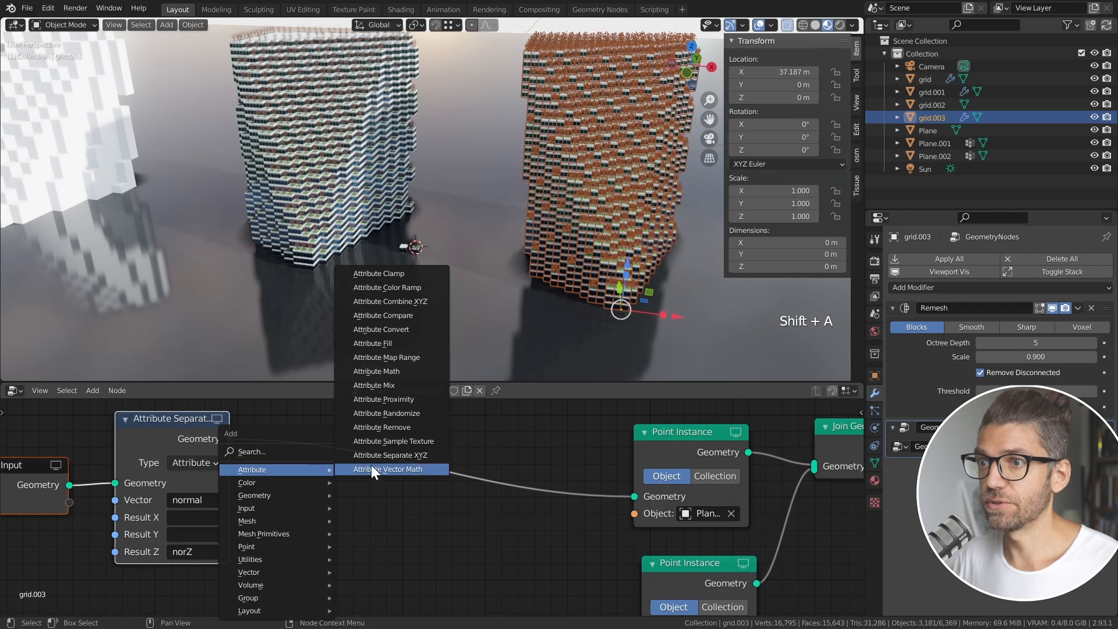
{"action": "mouse_move", "coordinate": [400, 382]}
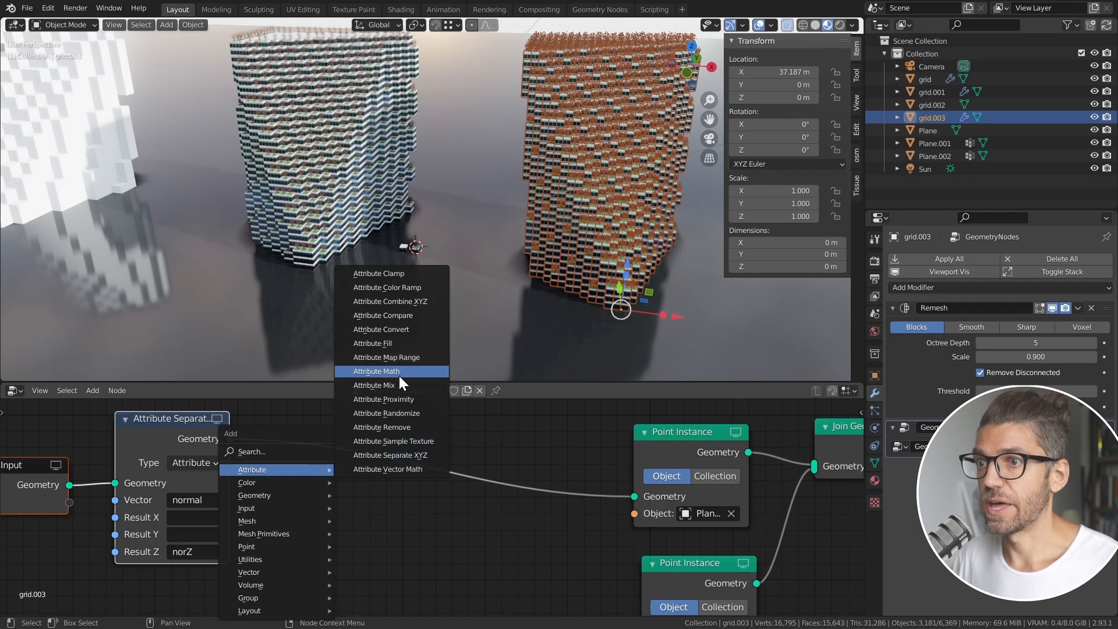
Step: Add an Attribute Math Less Than comparing norZ against 0.010, writing the result to newNormal
{"action": "left_click", "coordinate": [377, 370]}
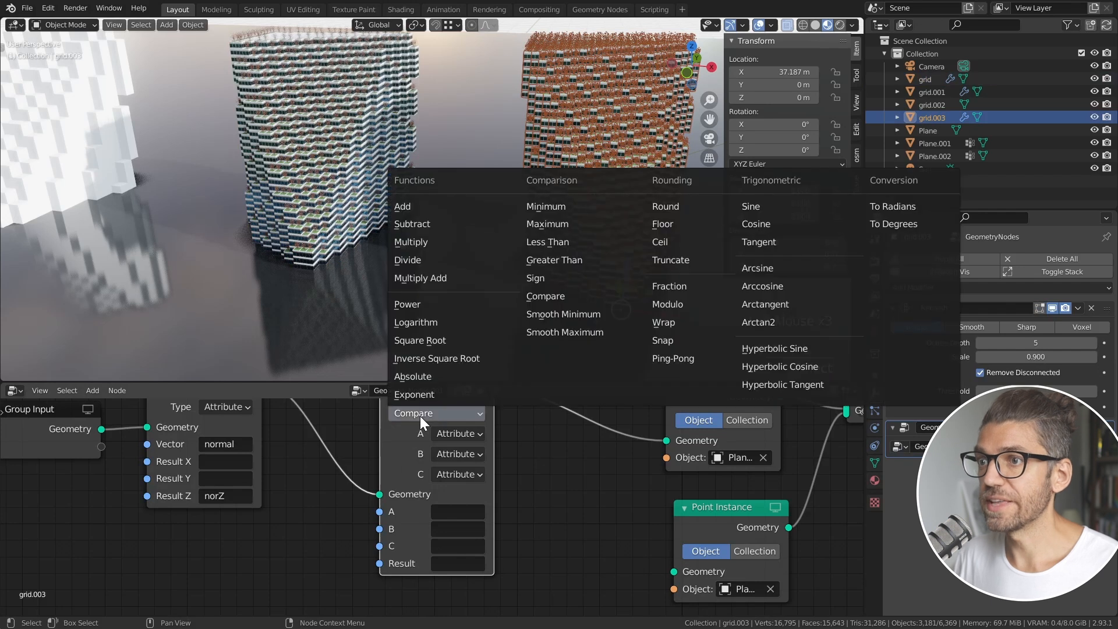
{"action": "left_click", "coordinate": [548, 242]}
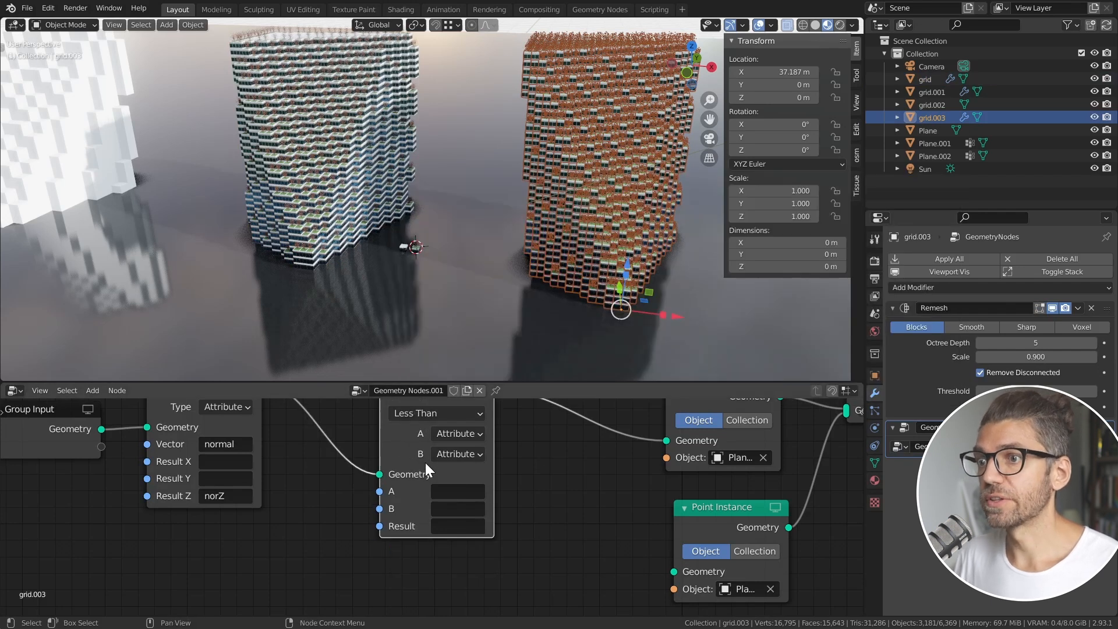
{"action": "mouse_move", "coordinate": [434, 507]}
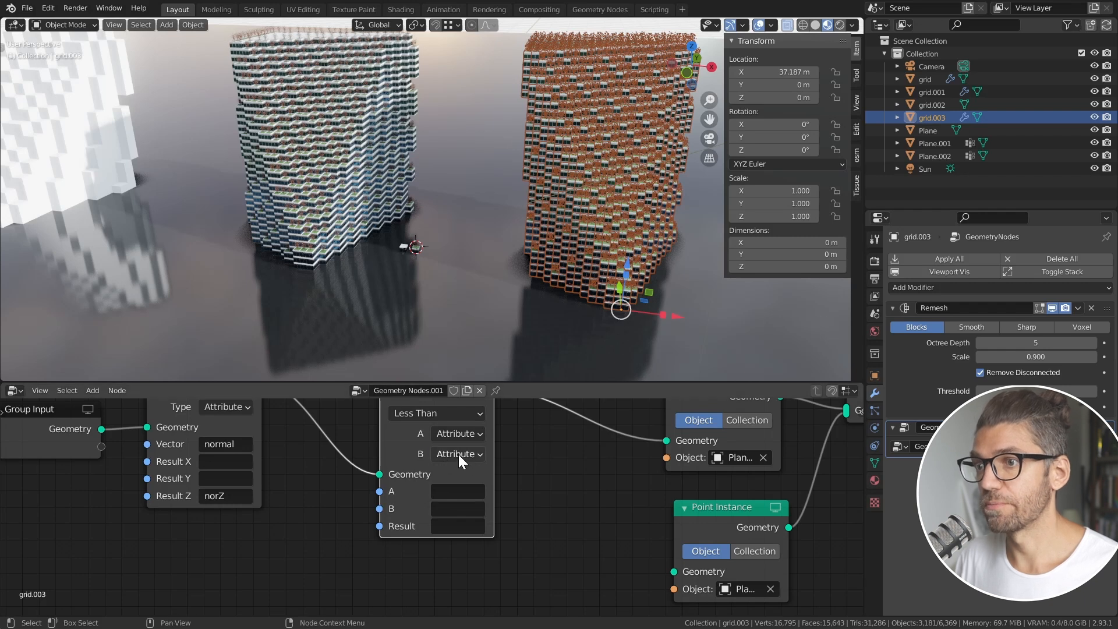
{"action": "left_click", "coordinate": [459, 453]}
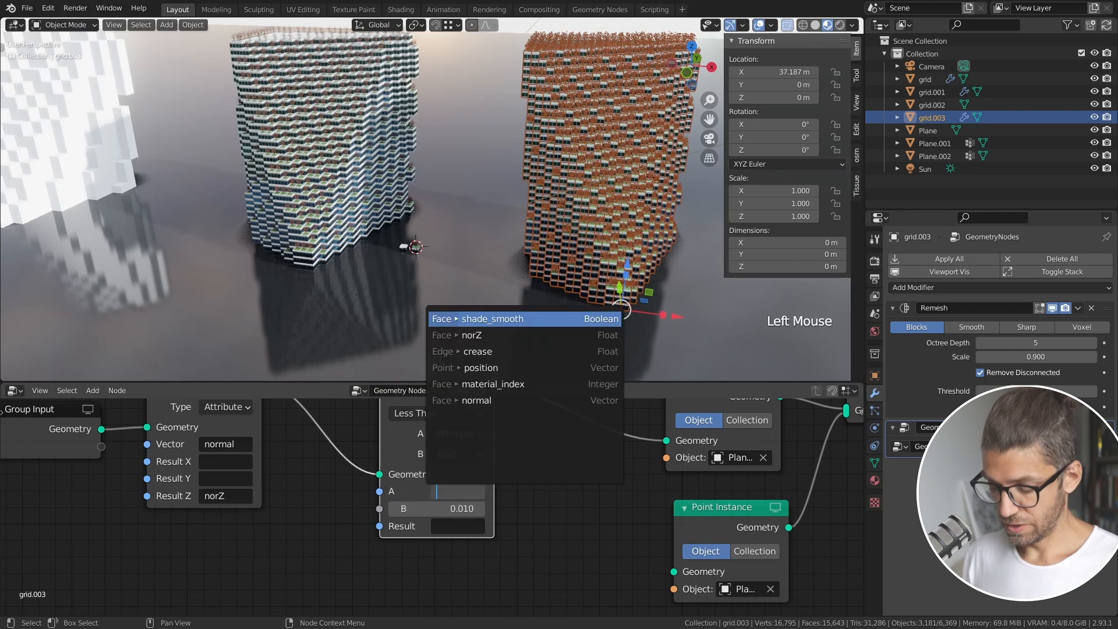
{"action": "type", "text": "norZ"}
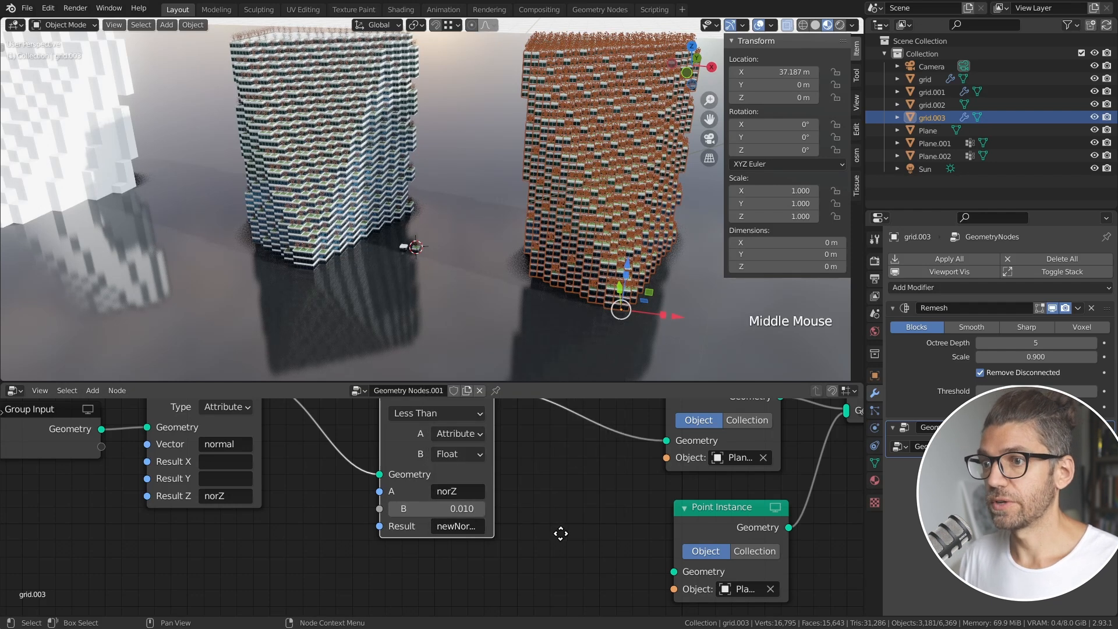
{"action": "scroll", "scroll_direction": "down", "scroll_amount": 3}
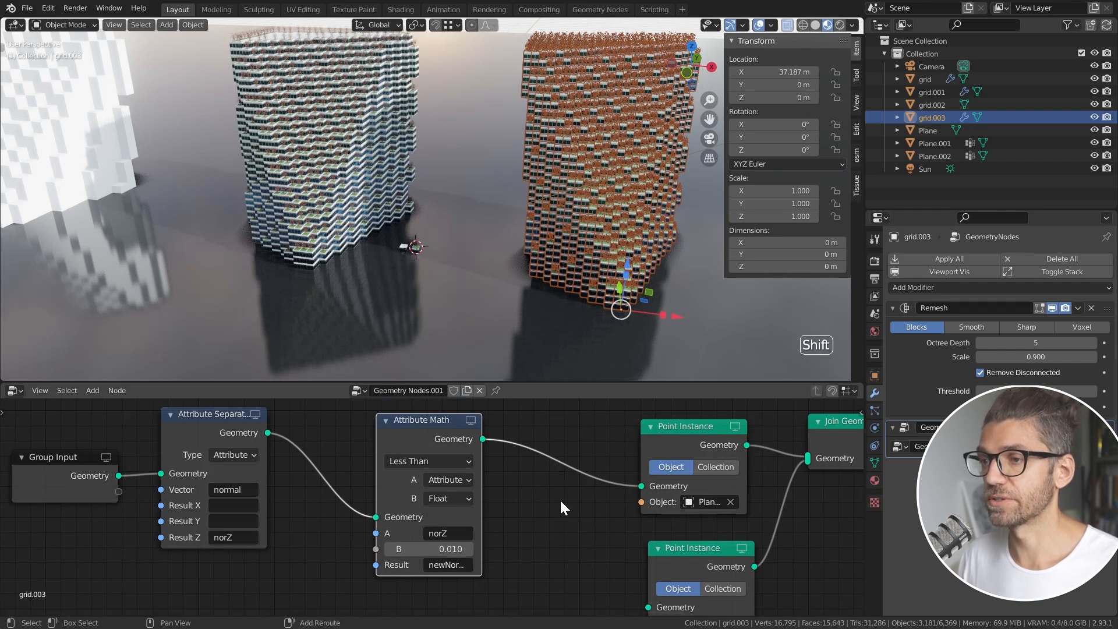
Step: Add a Point Separate node masked by newNormal, feeding each output to its own Point Instance node
{"action": "key", "text": "shift+a"}
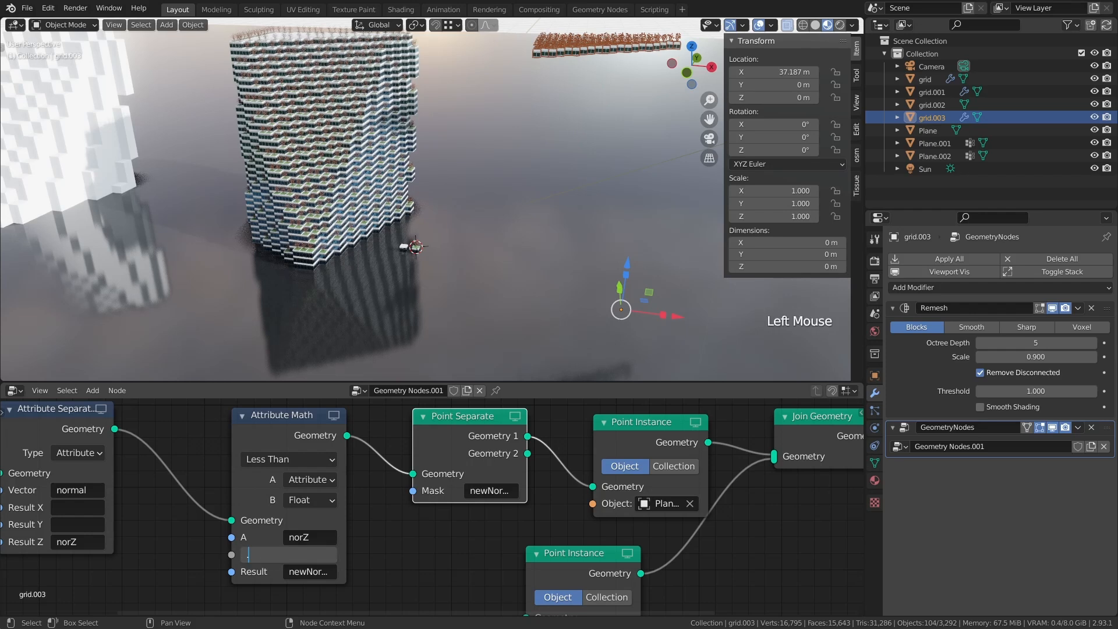
{"action": "type", "text": "0.5"}
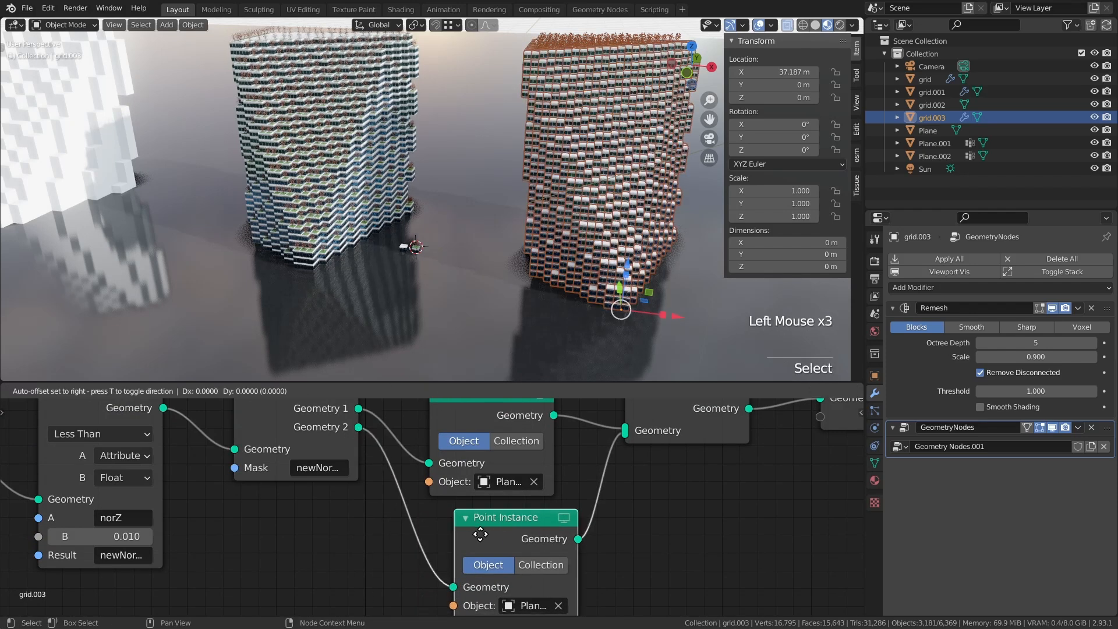
Step: Zoom around grid.003 to inspect tree planters on top faces and window blocks on the sides
{"action": "scroll", "scroll_direction": "down", "scroll_amount": 3}
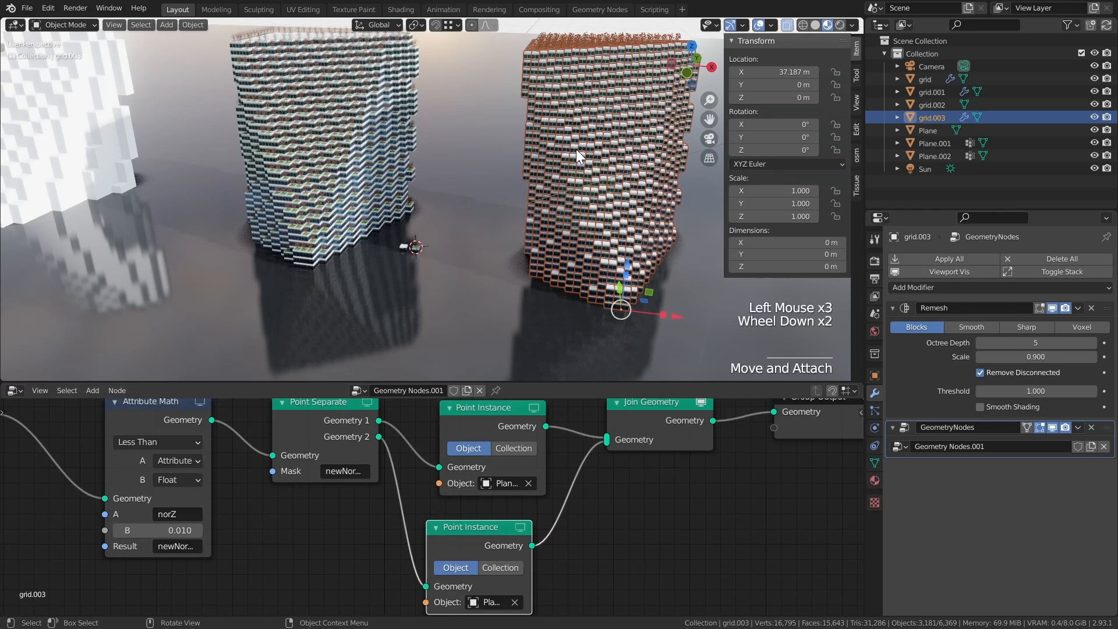
{"action": "scroll", "scroll_direction": "up", "scroll_amount": 3}
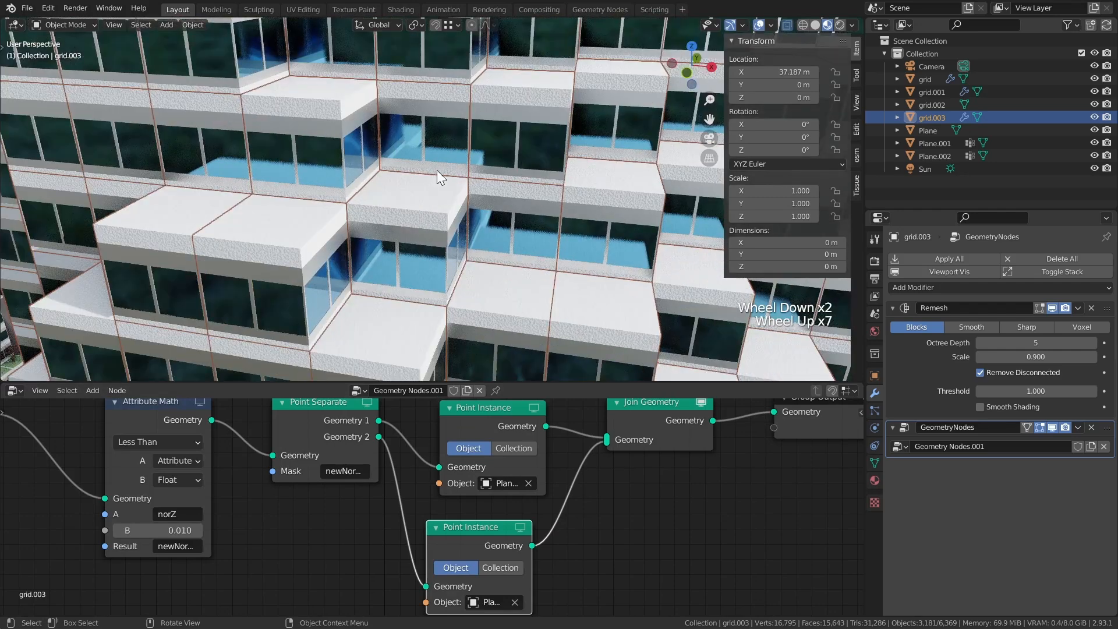
{"action": "scroll", "scroll_direction": "down", "scroll_amount": 3}
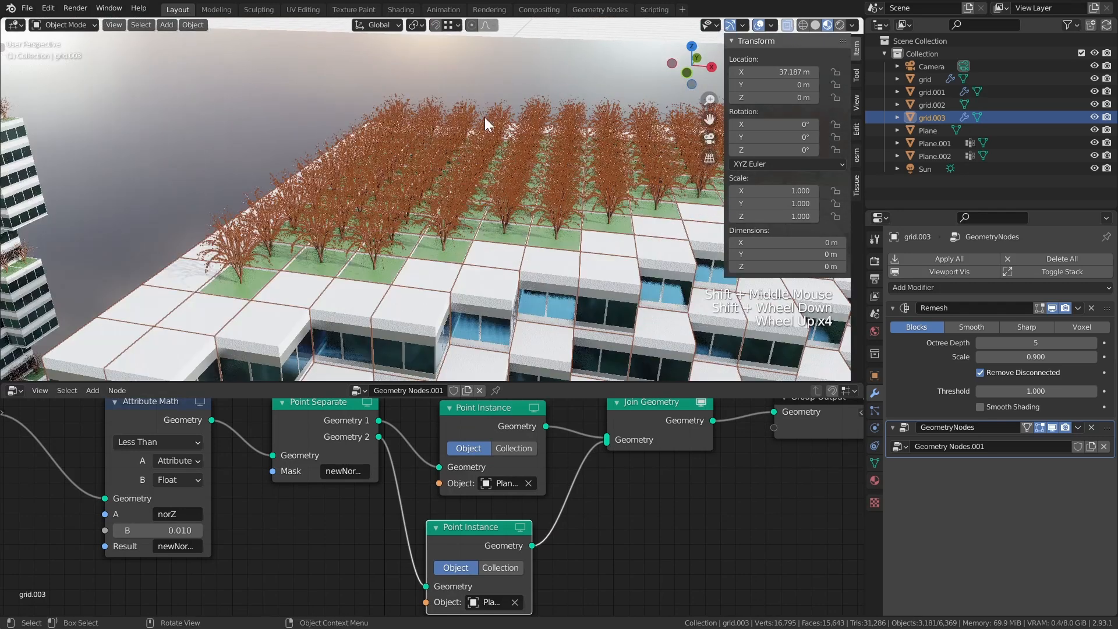
{"action": "scroll", "scroll_direction": "down", "scroll_amount": 3}
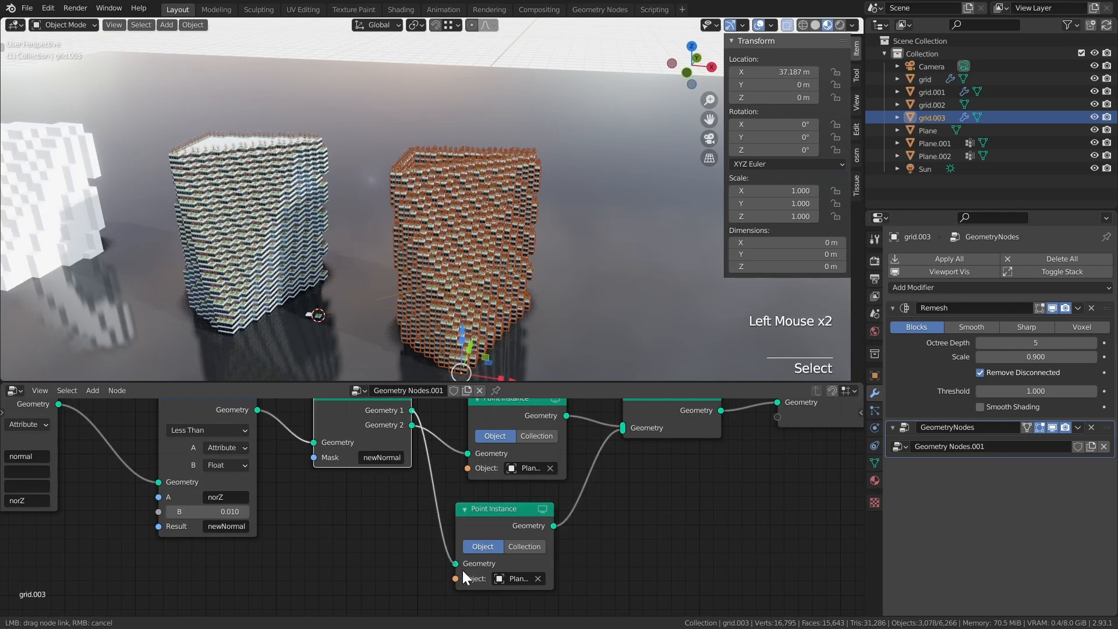
{"action": "scroll", "scroll_direction": "down", "scroll_amount": 3}
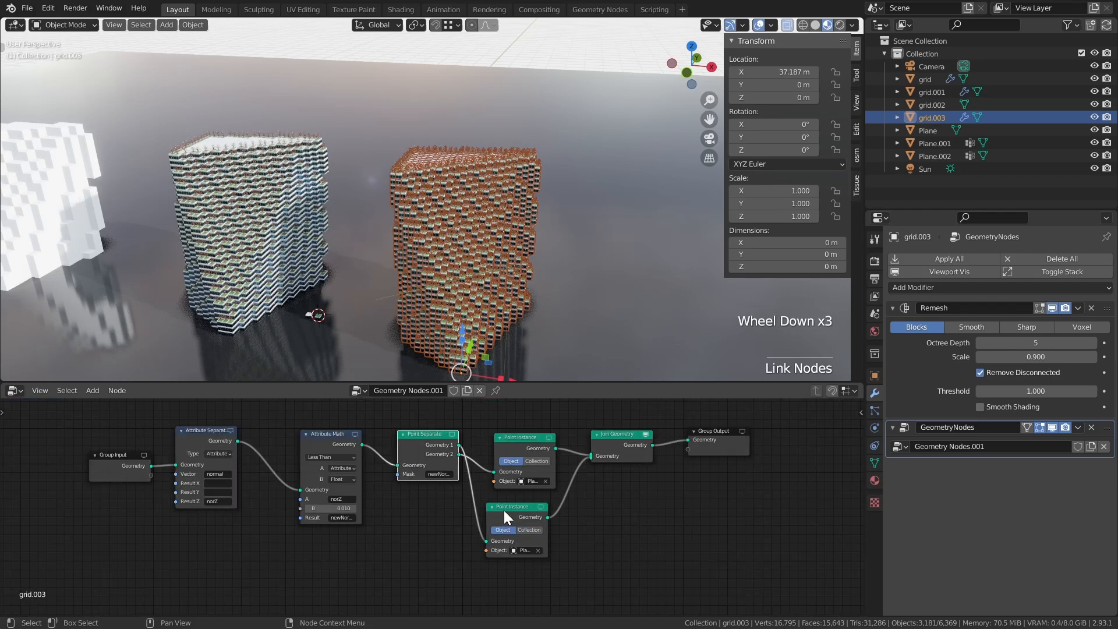
{"action": "scroll", "scroll_direction": "up", "scroll_amount": 3}
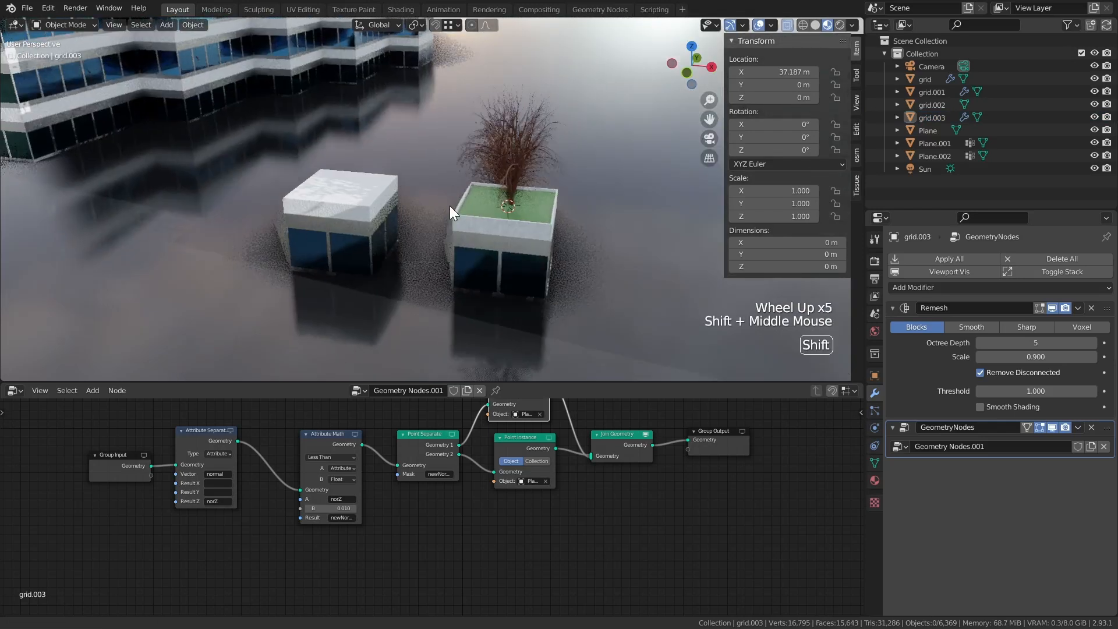
Step: Extrude the planter block's upper face loop outward along normals to form a thicker rim
{"action": "key", "text": "shift+d"}
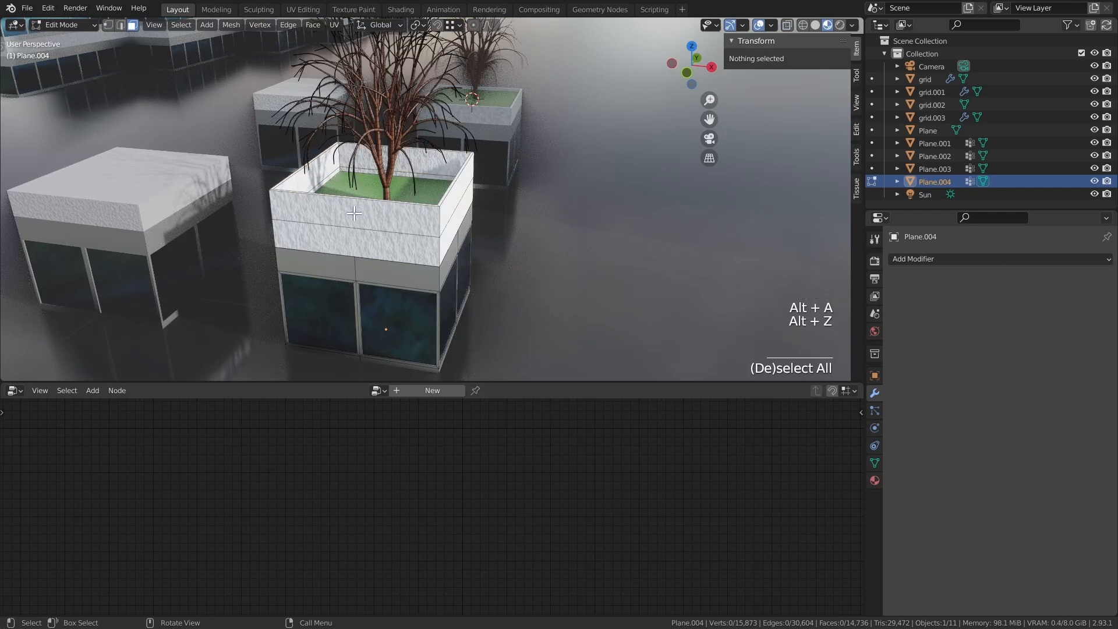
{"action": "left_click", "coordinate": [383, 184]}
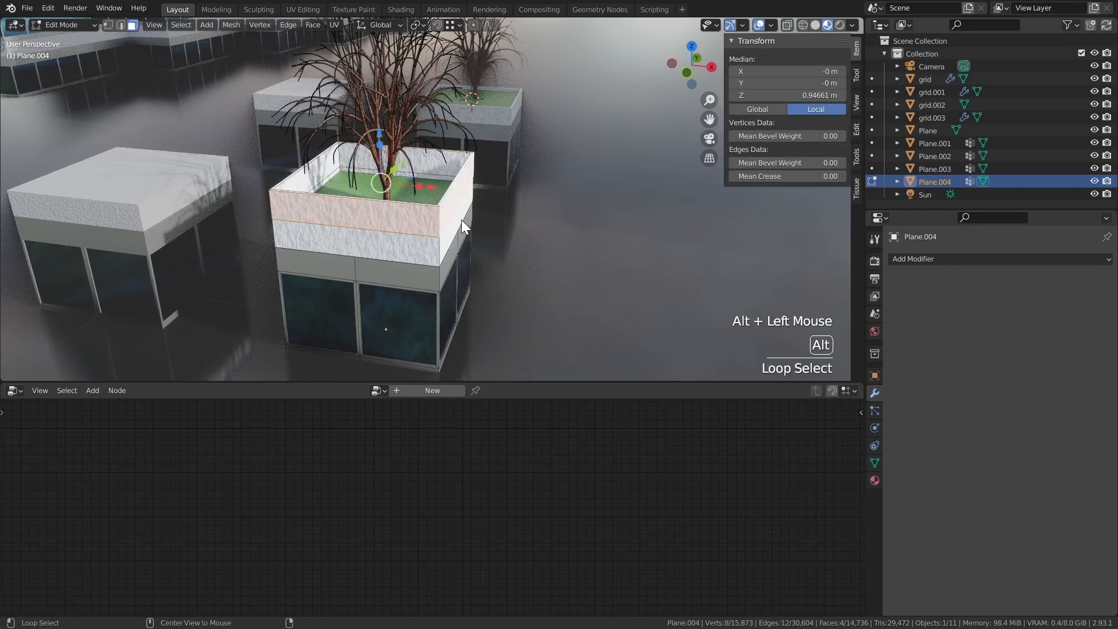
{"action": "key", "text": "alt+e"}
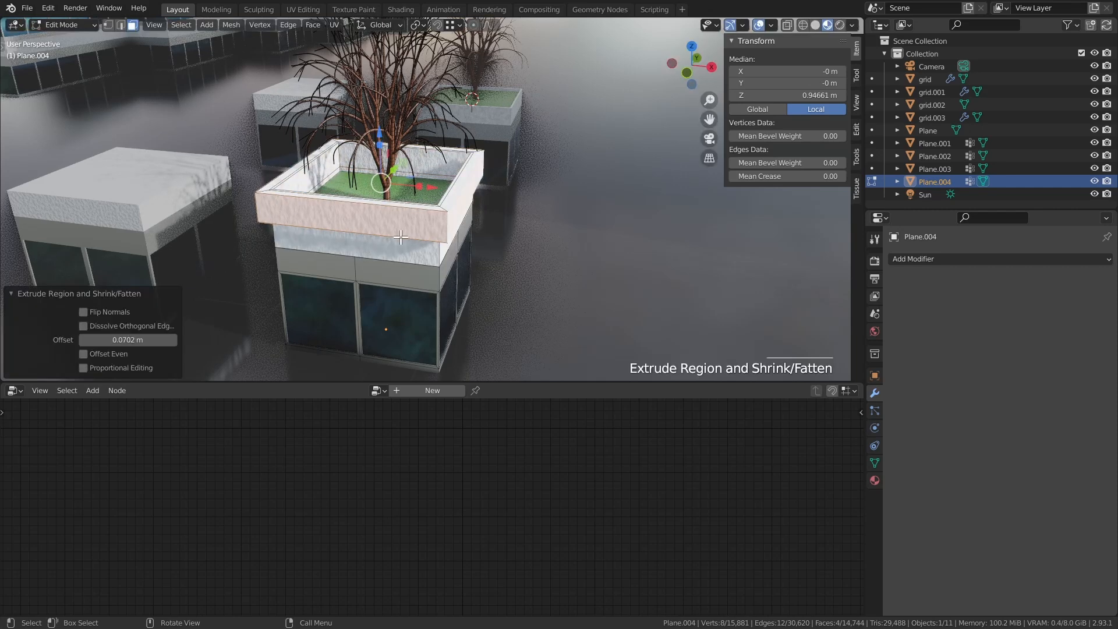
{"action": "key", "text": "Tab"}
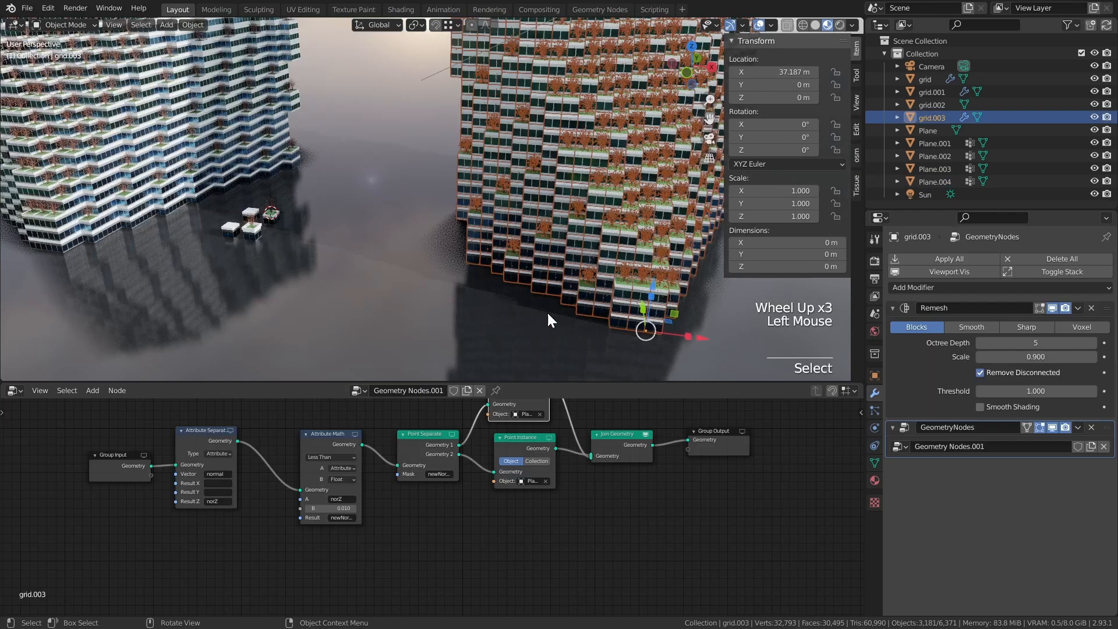
{"action": "scroll", "scroll_direction": "down", "scroll_amount": 3}
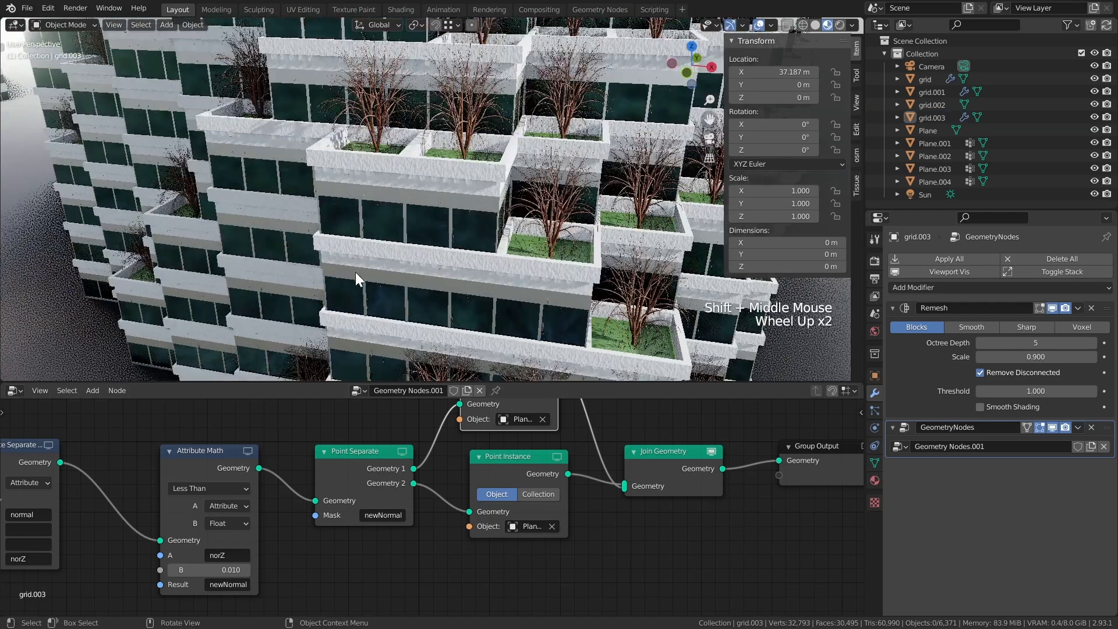
{"action": "scroll", "scroll_direction": "down", "scroll_amount": 3}
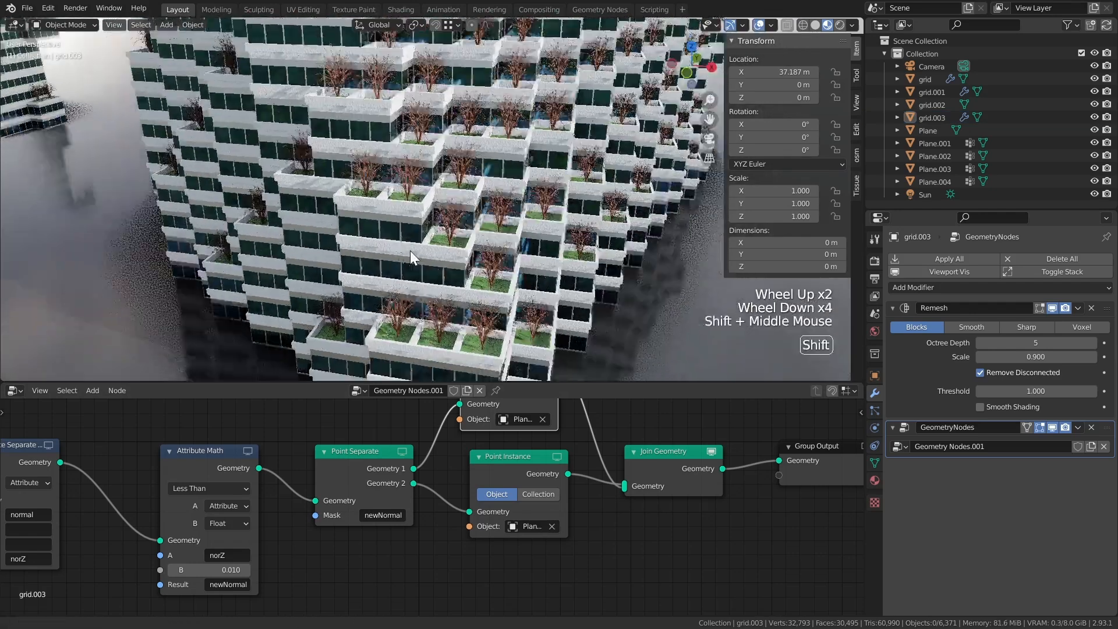
{"action": "scroll", "scroll_direction": "down", "scroll_amount": 3}
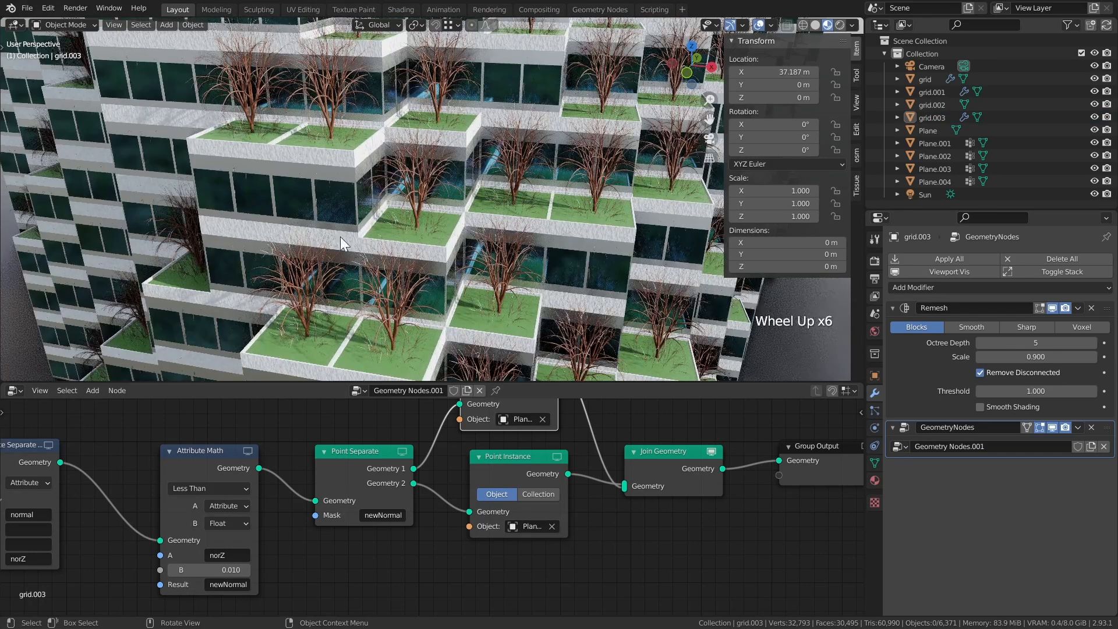
{"action": "scroll", "scroll_direction": "down", "scroll_amount": 3}
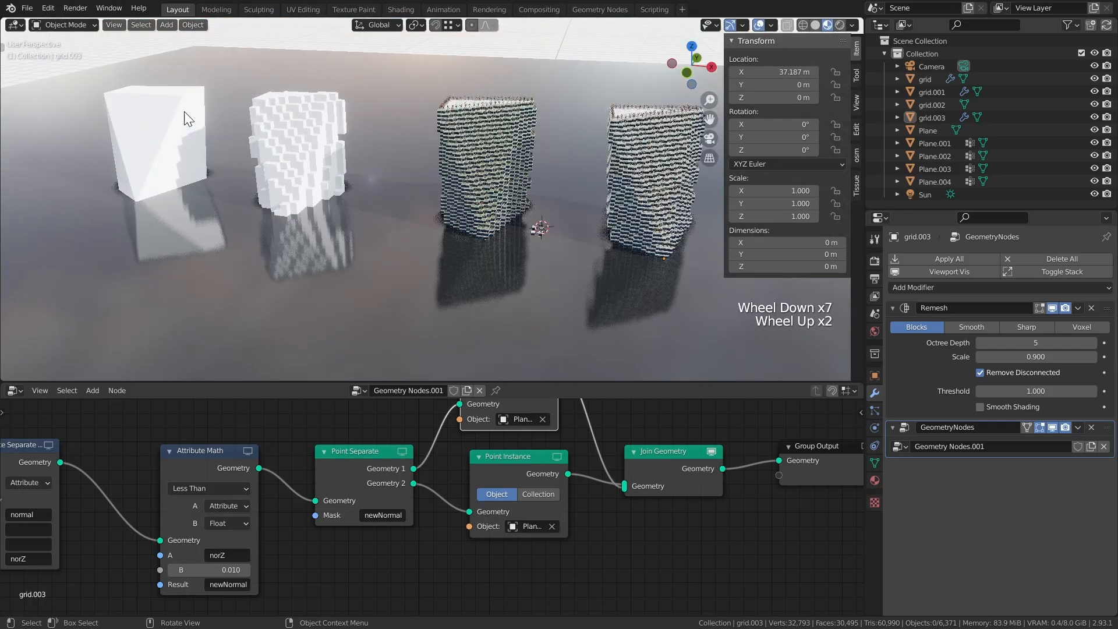
Step: Narrow grid.002's top by moving a vertex in Edit Mode, then view the leaning terraced tower
{"action": "key", "text": "Tab"}
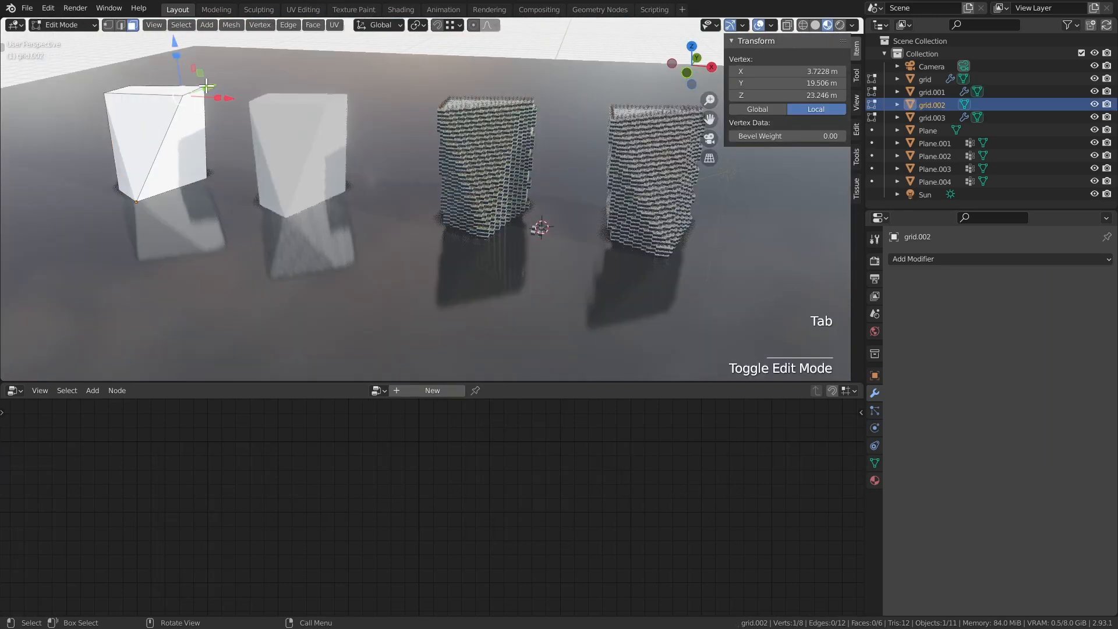
{"action": "key", "text": "Tab"}
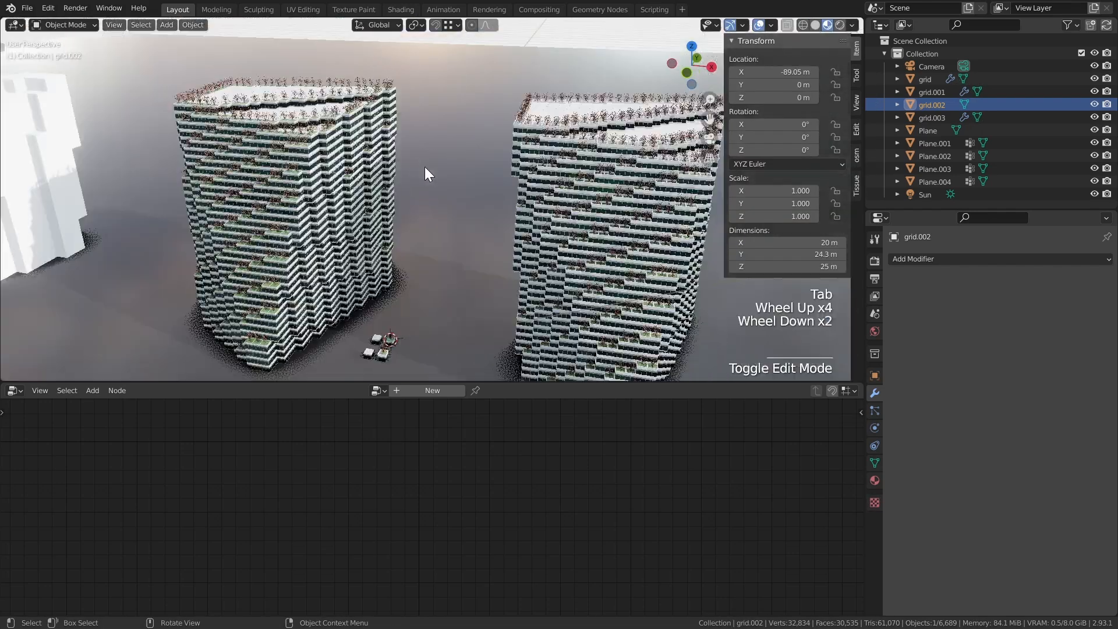
{"action": "key", "text": "Tab"}
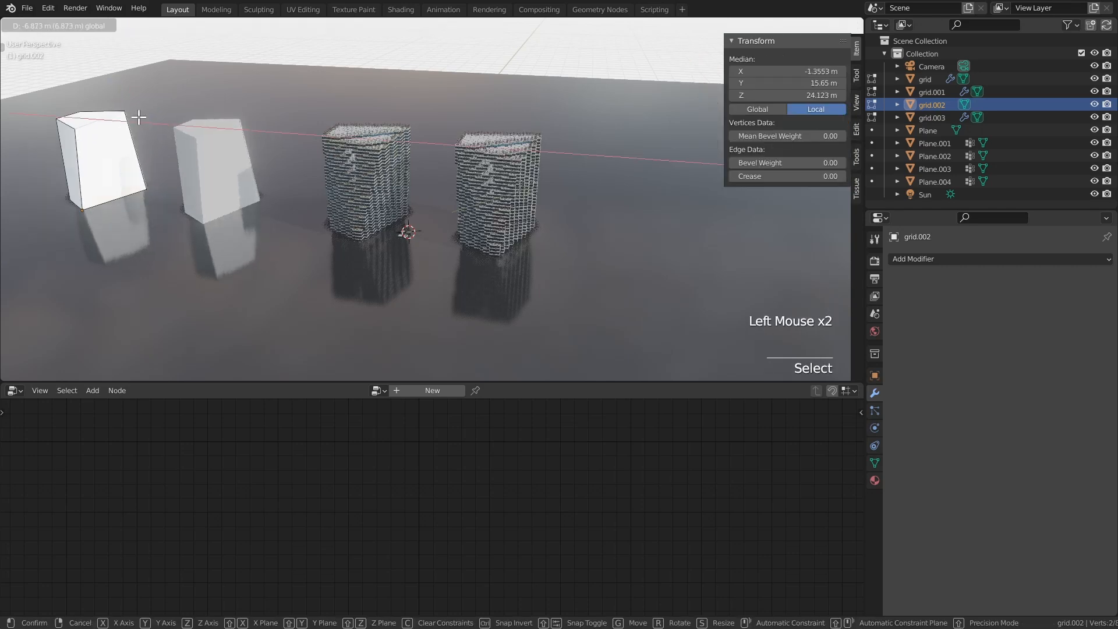
{"action": "key", "text": "Tab"}
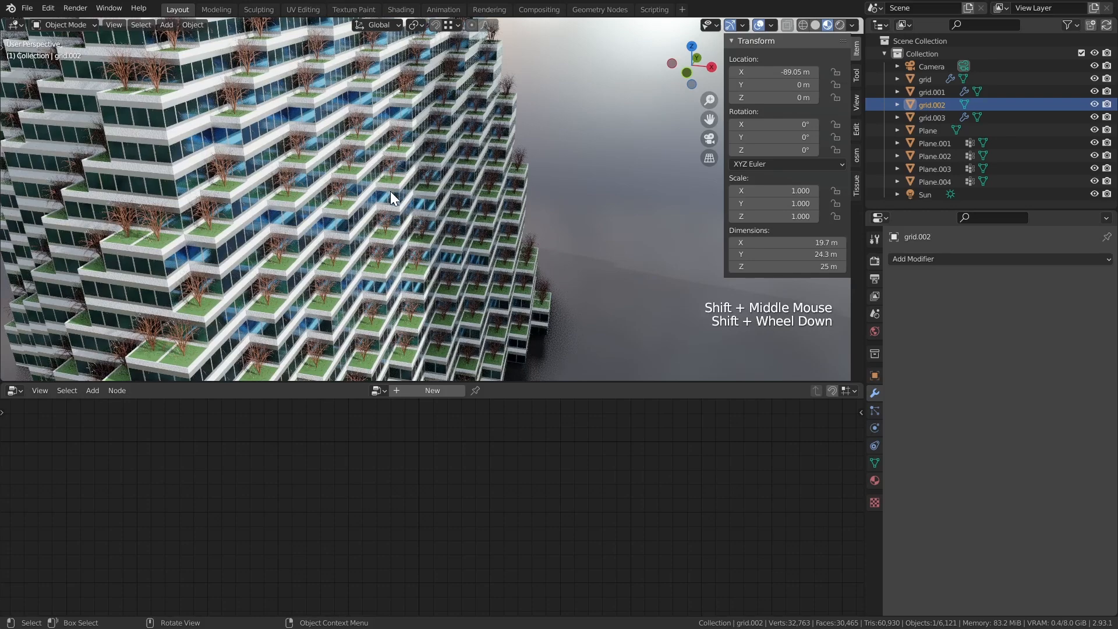
{"action": "scroll", "scroll_direction": "down", "scroll_amount": 3}
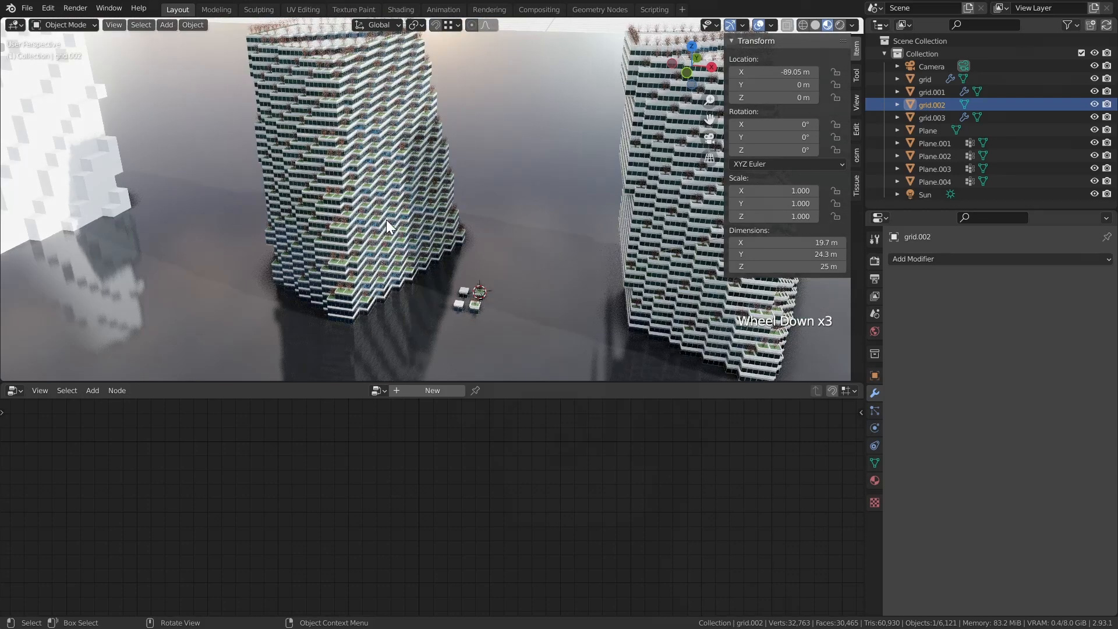